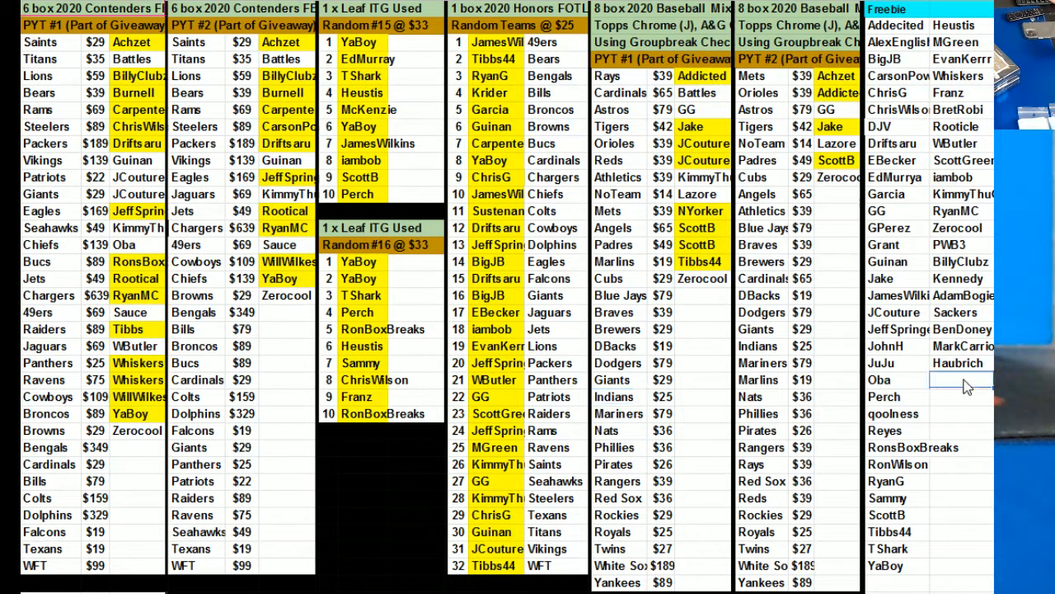
pyautogui.write('RichS')
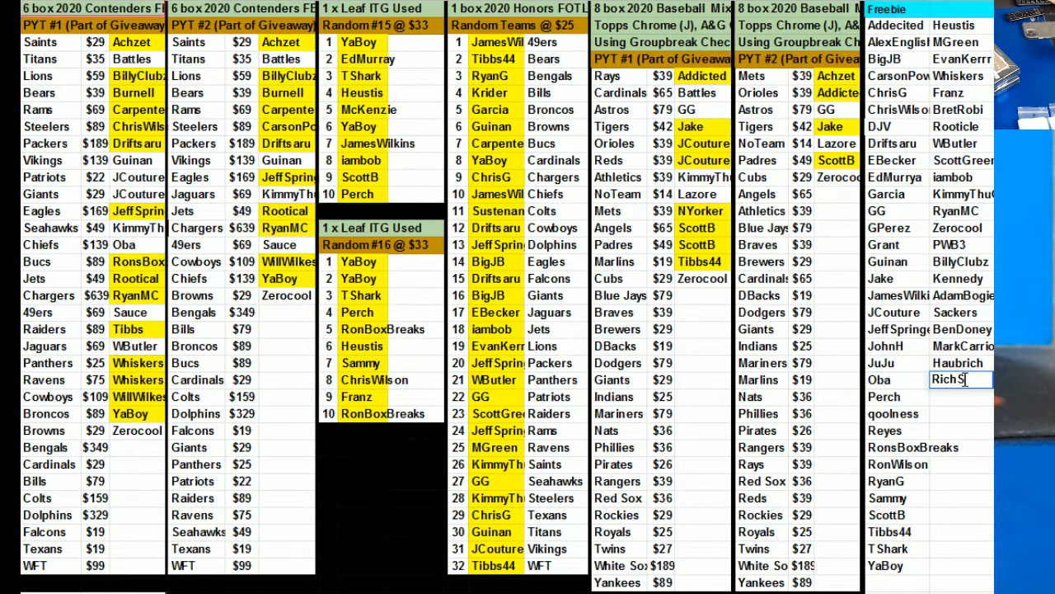
pyautogui.write('chroeder')
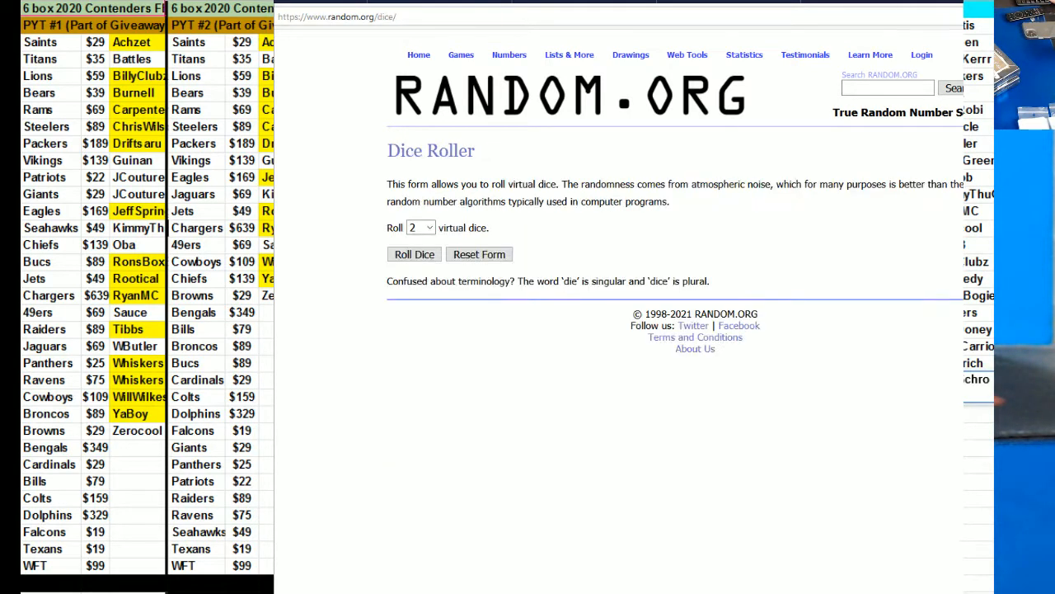
# Shuffle the ten Random #15 names six times in the List Randomizer for their final order.
pyautogui.click(414, 254)
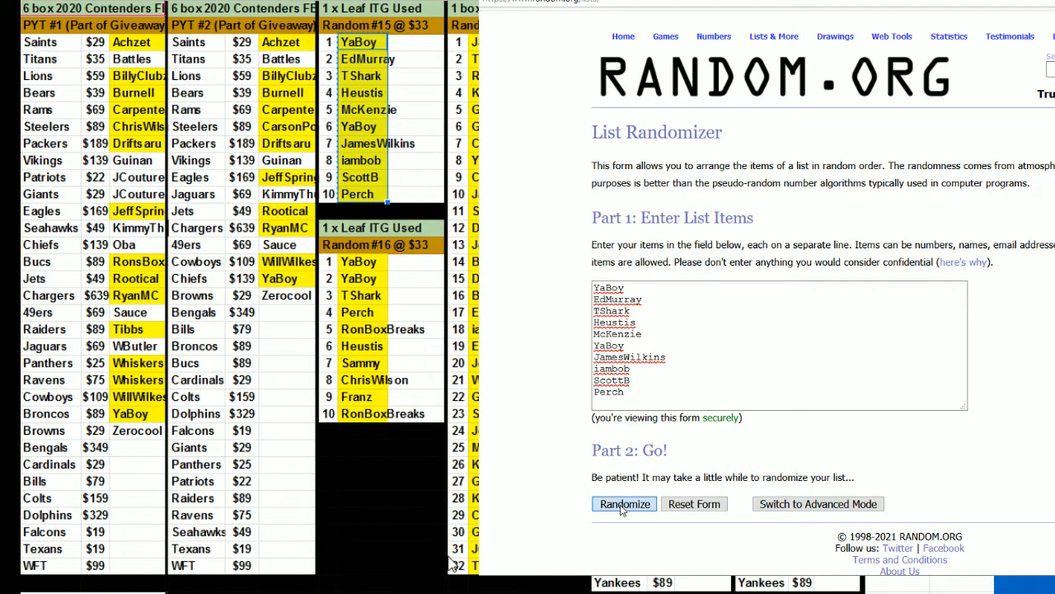
pyautogui.click(623, 505)
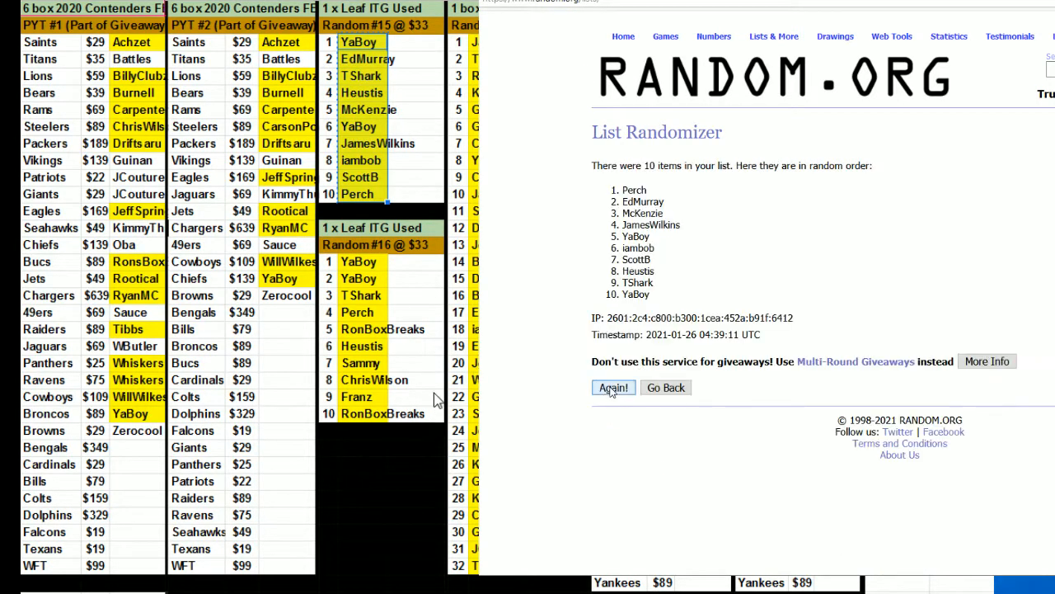
pyautogui.click(613, 388)
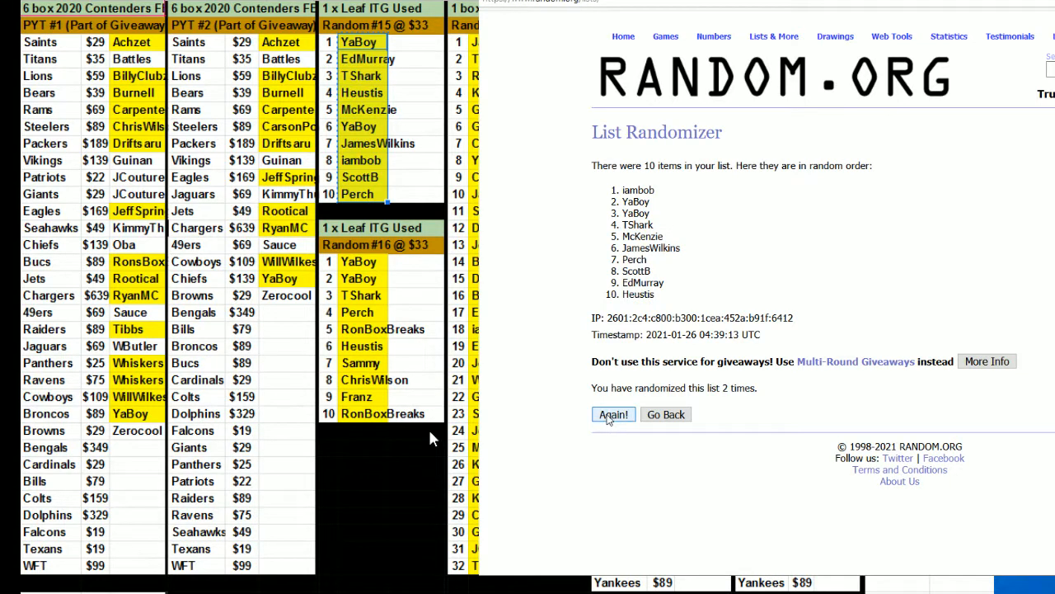
pyautogui.click(614, 414)
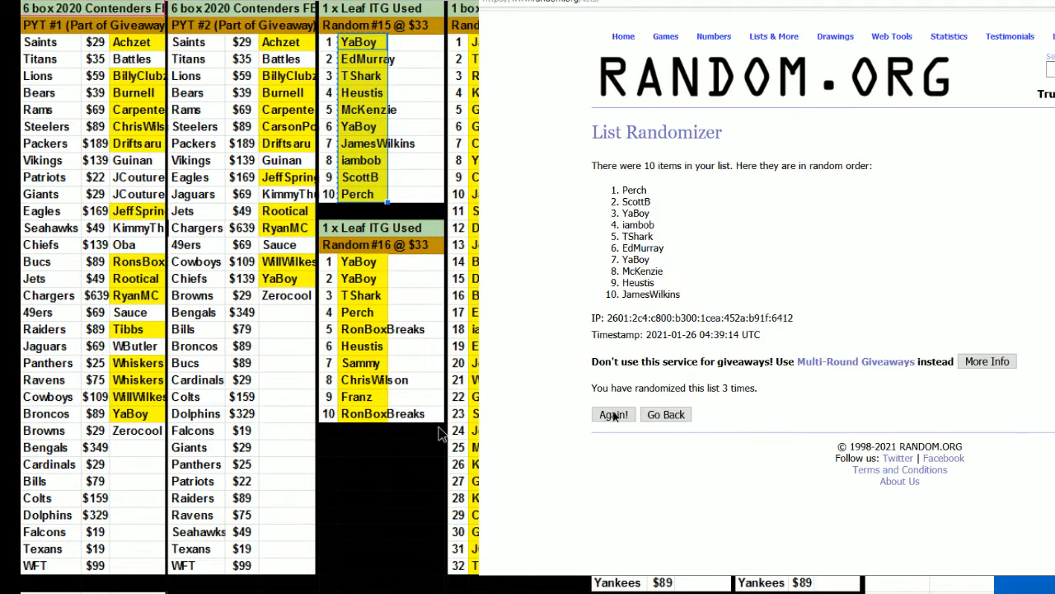
pyautogui.click(613, 414)
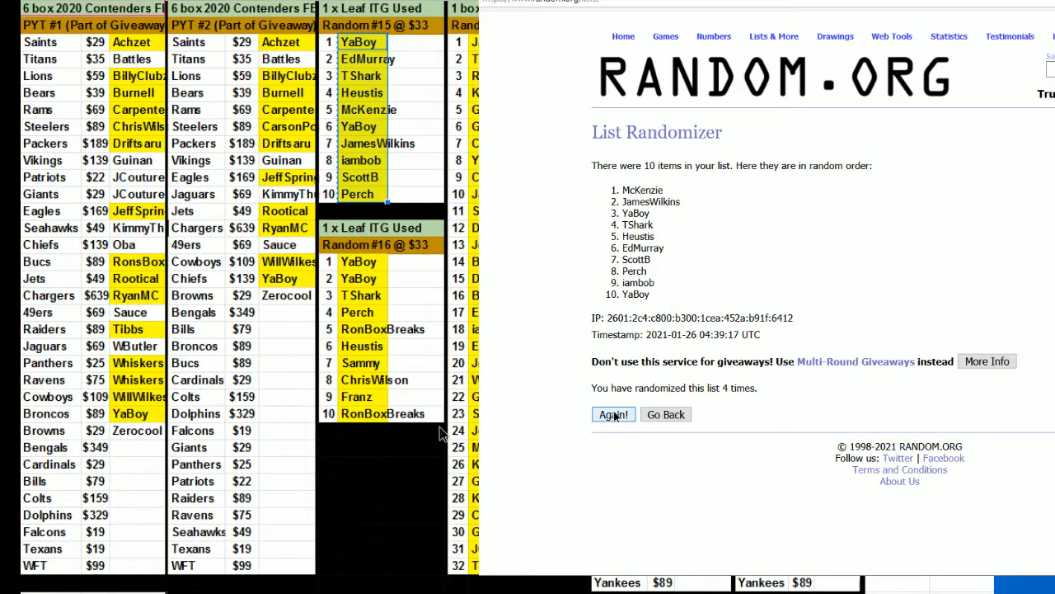
pyautogui.click(614, 414)
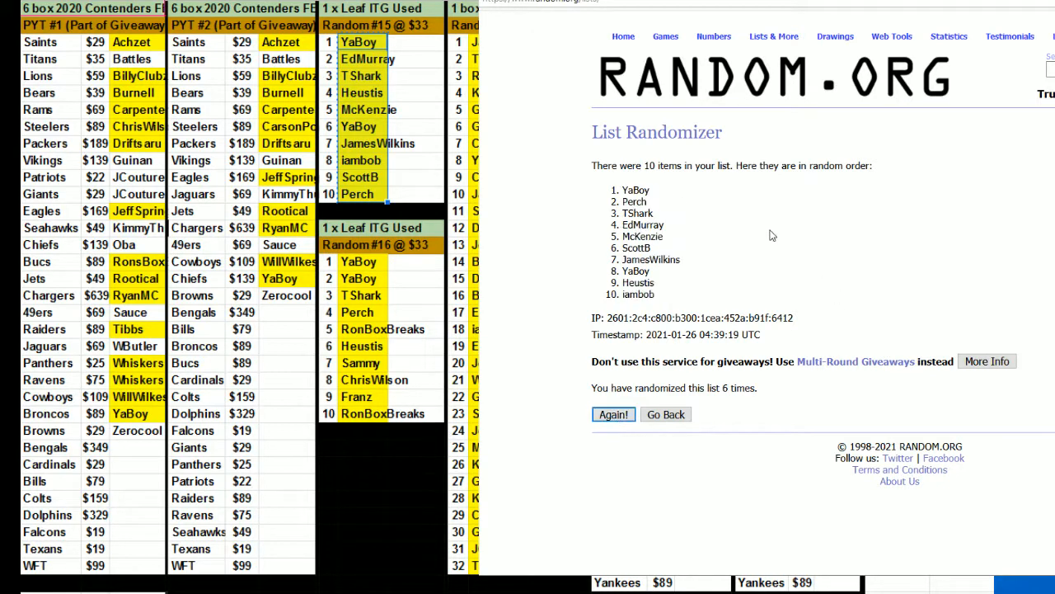
pyautogui.click(613, 413)
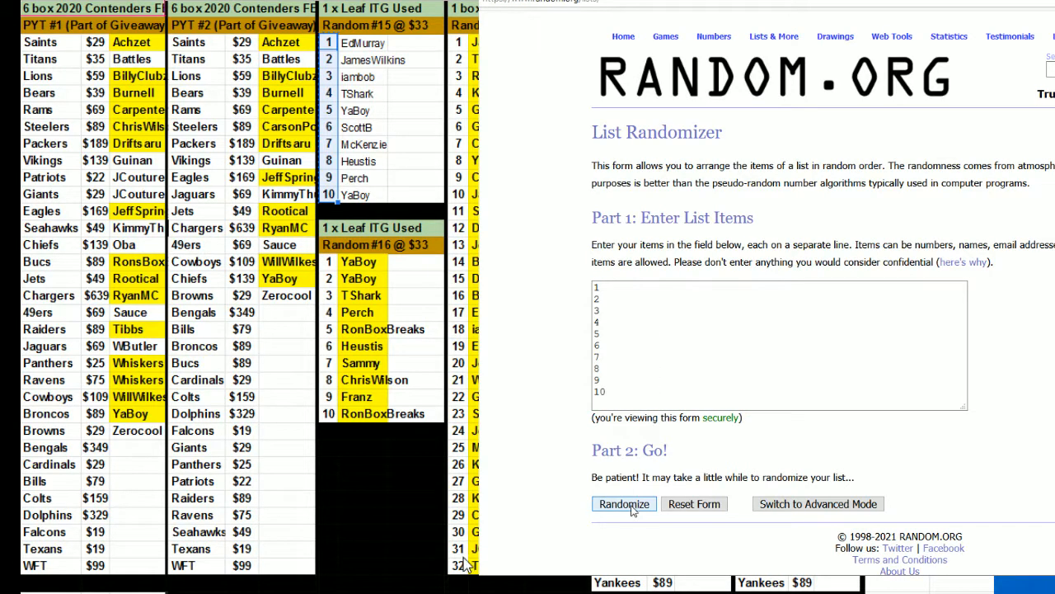
# Shuffle the numbers 1 to 10 six times to get the Random #15 team-number order.
pyautogui.click(623, 505)
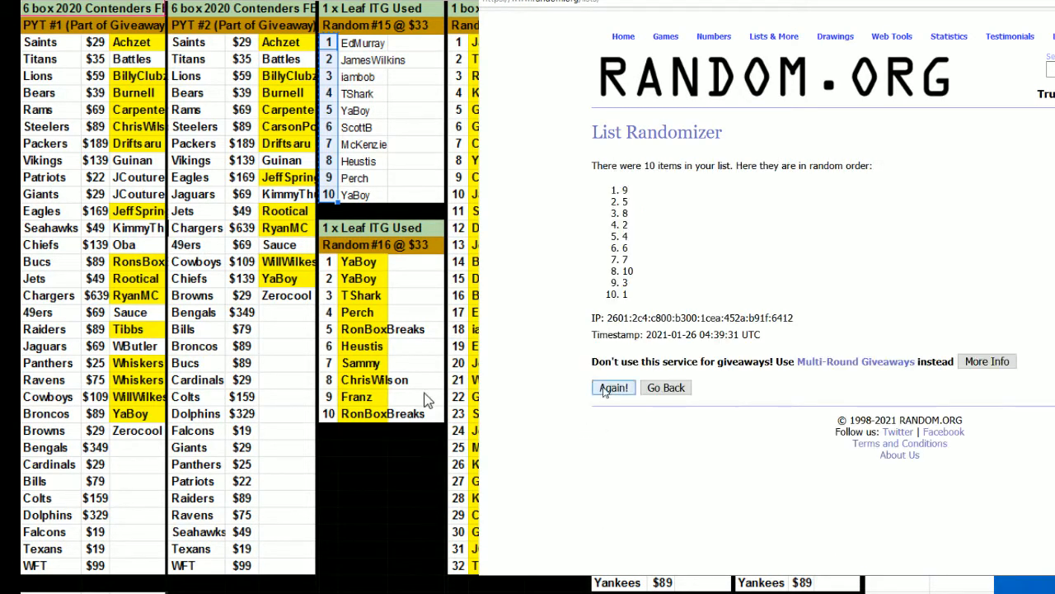
pyautogui.click(614, 388)
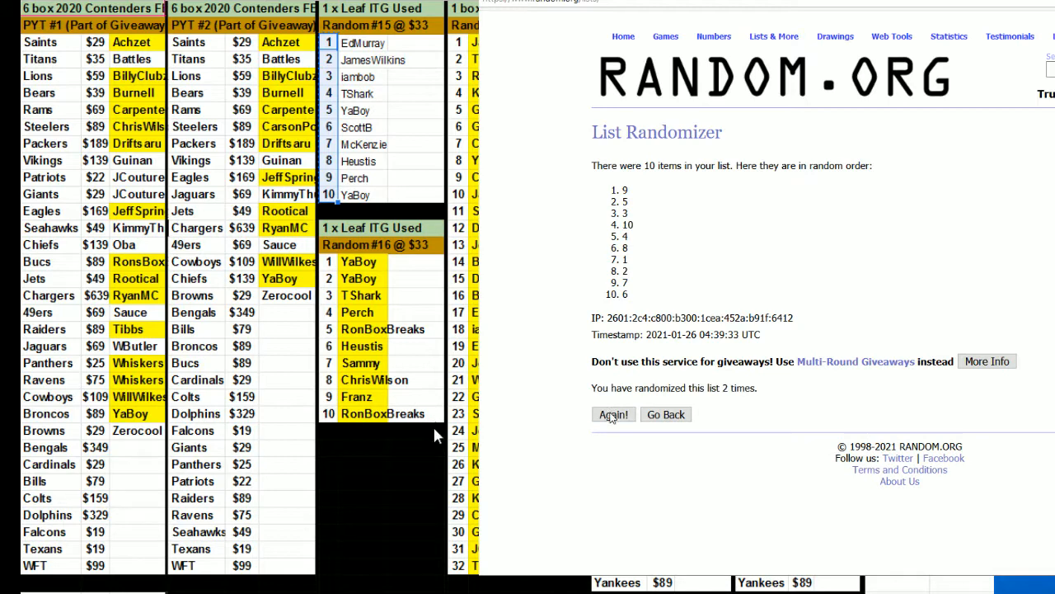
pyautogui.click(613, 414)
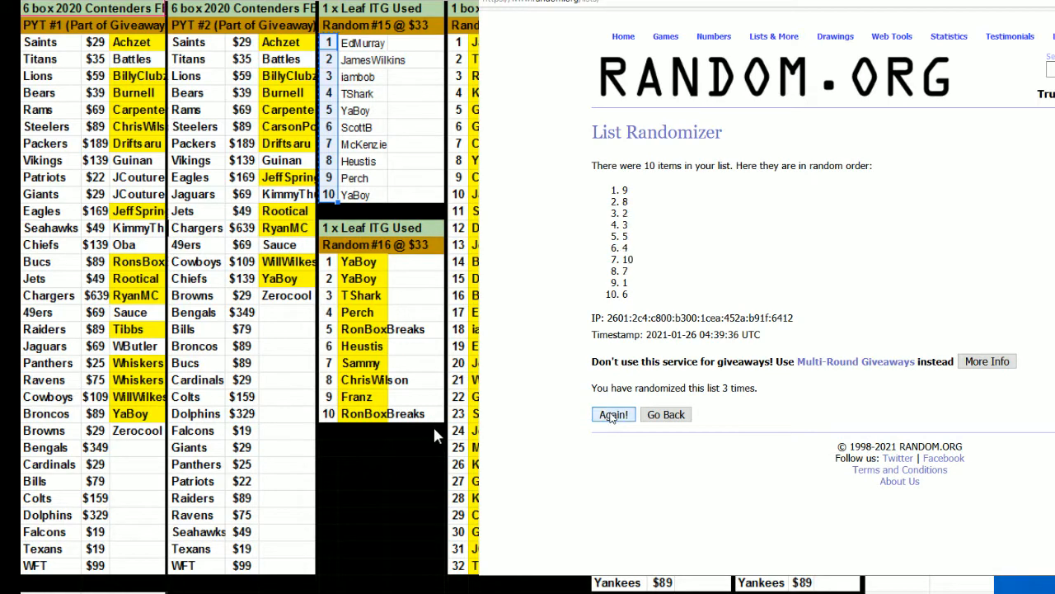
pyautogui.click(613, 414)
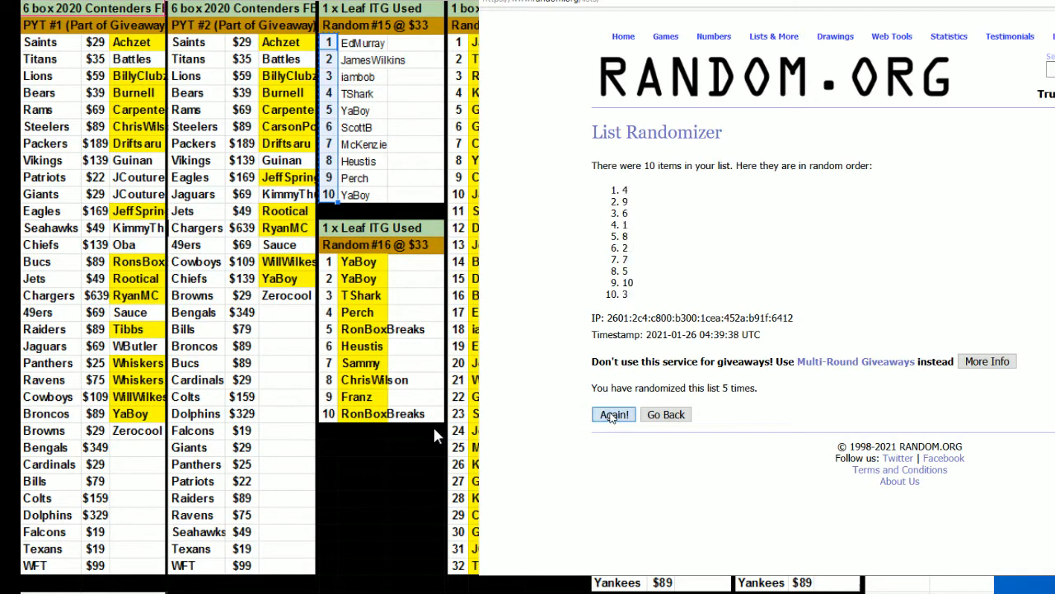
pyautogui.click(614, 414)
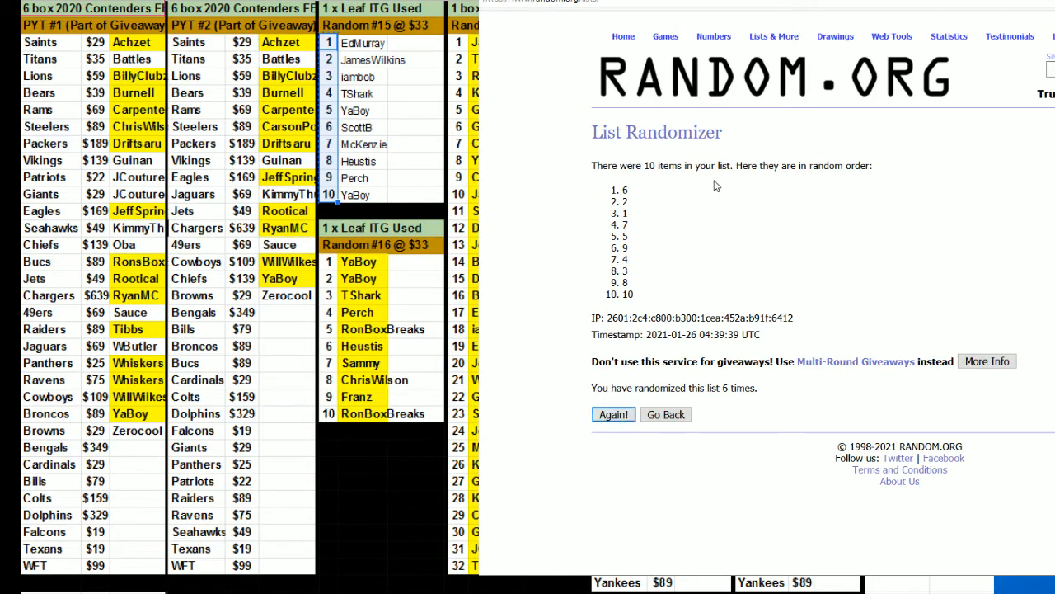
pyautogui.click(613, 413)
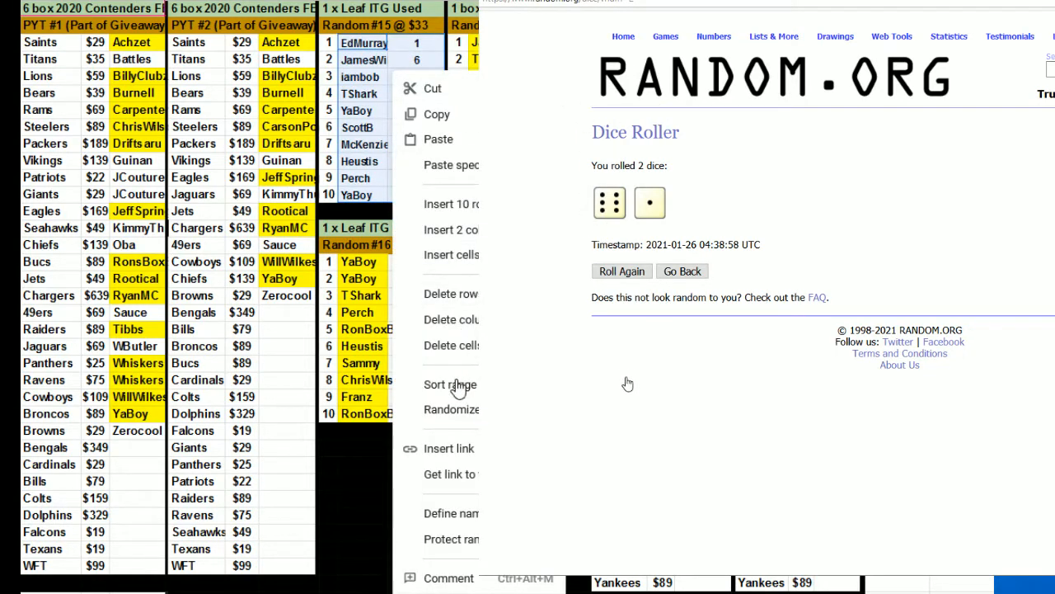
# Sort the Random #15 rows by number, then shuffle the ten Random #16 names seven times.
pyautogui.click(450, 385)
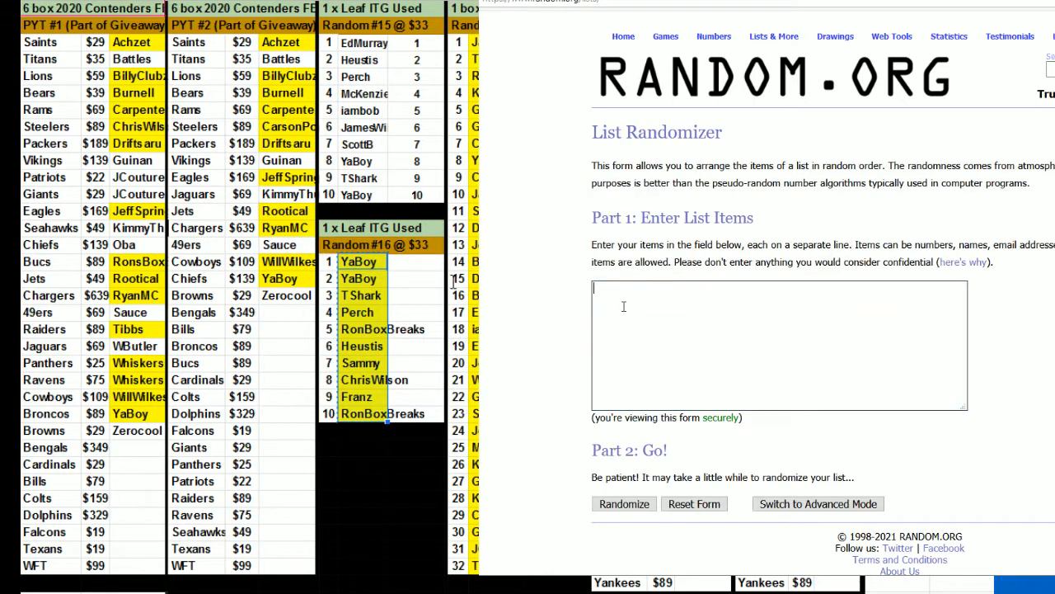
pyautogui.click(623, 504)
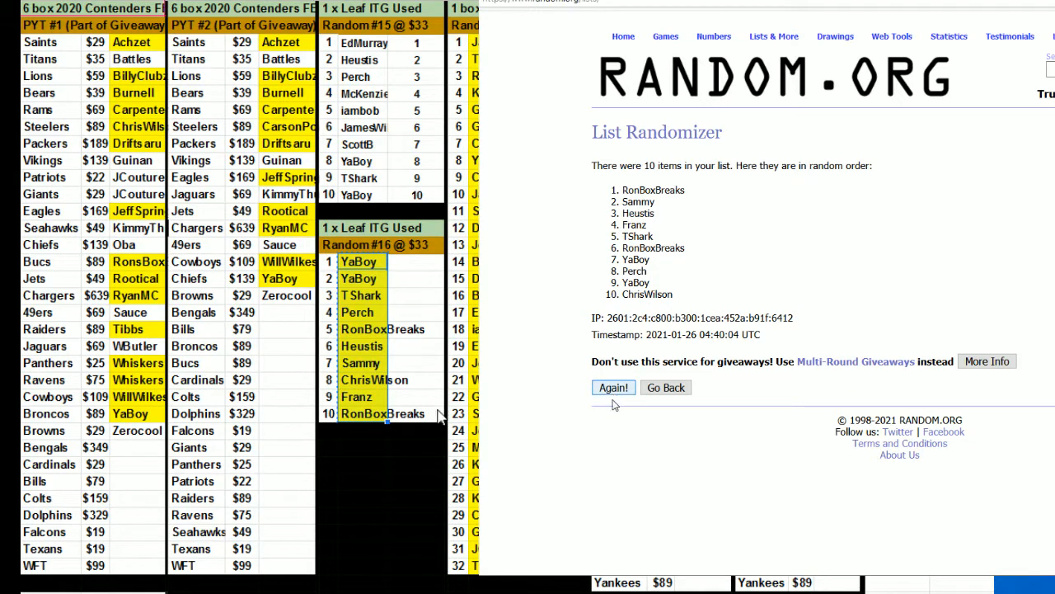
pyautogui.click(613, 385)
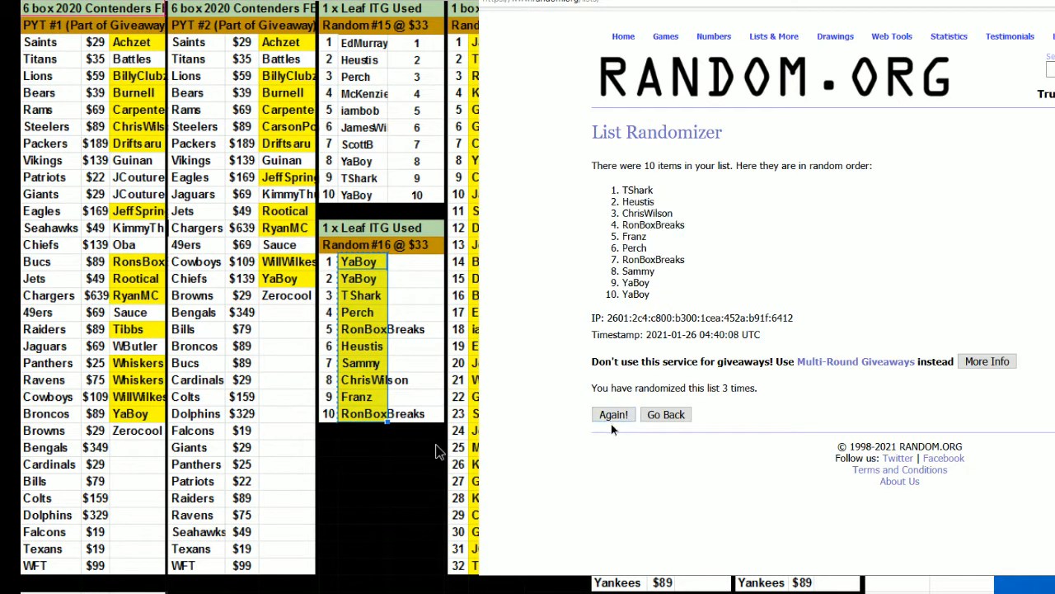
pyautogui.click(613, 414)
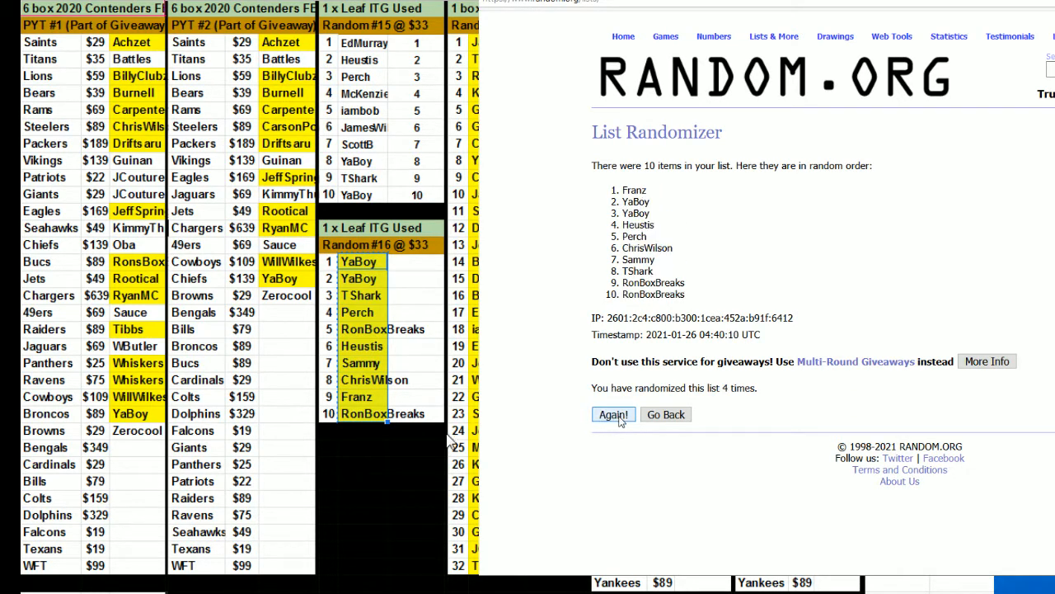
pyautogui.click(614, 414)
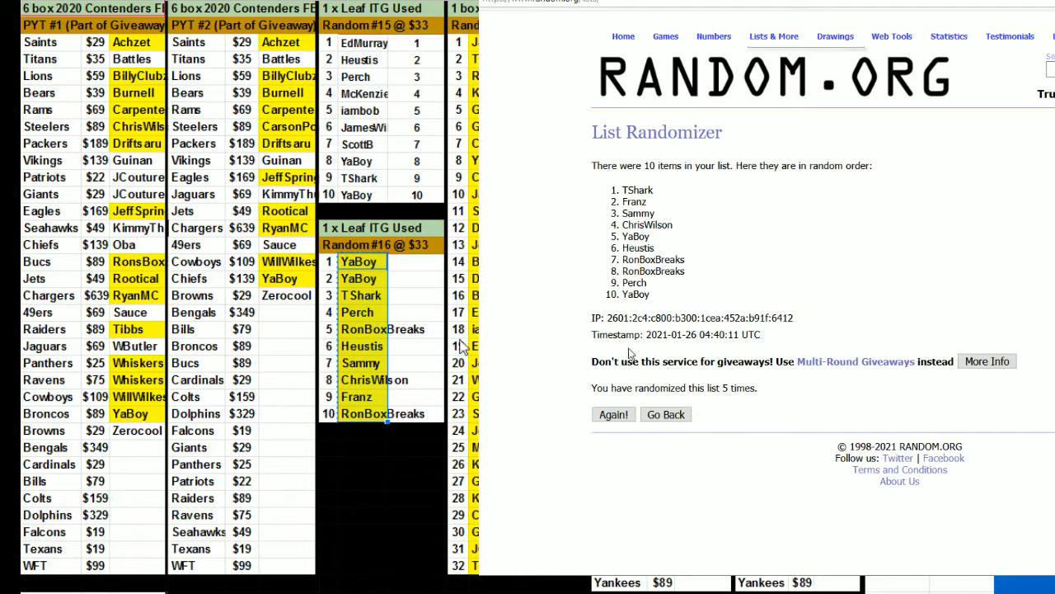
pyautogui.click(613, 414)
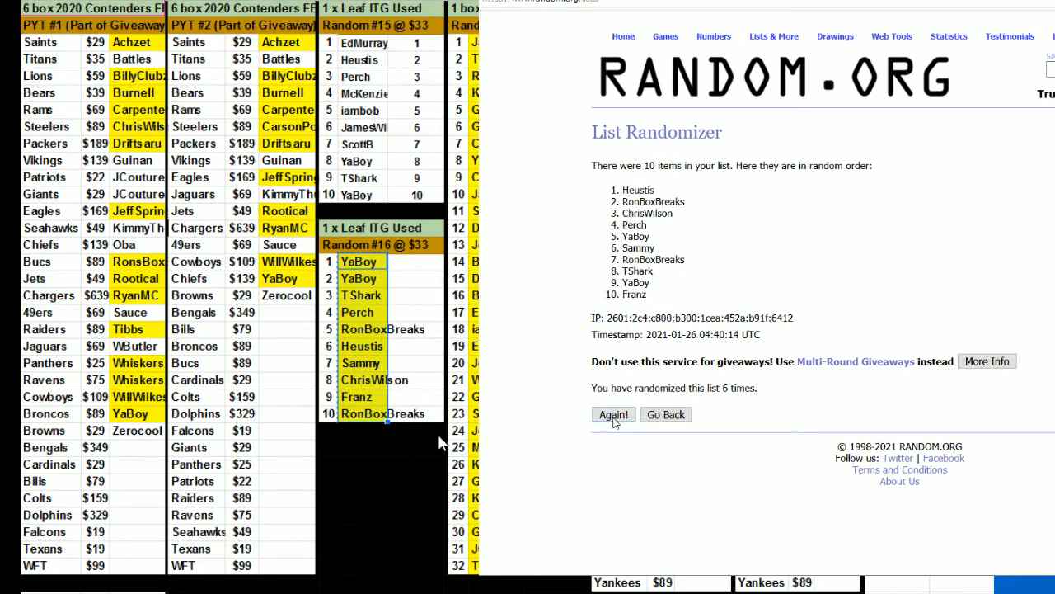
pyautogui.click(613, 414)
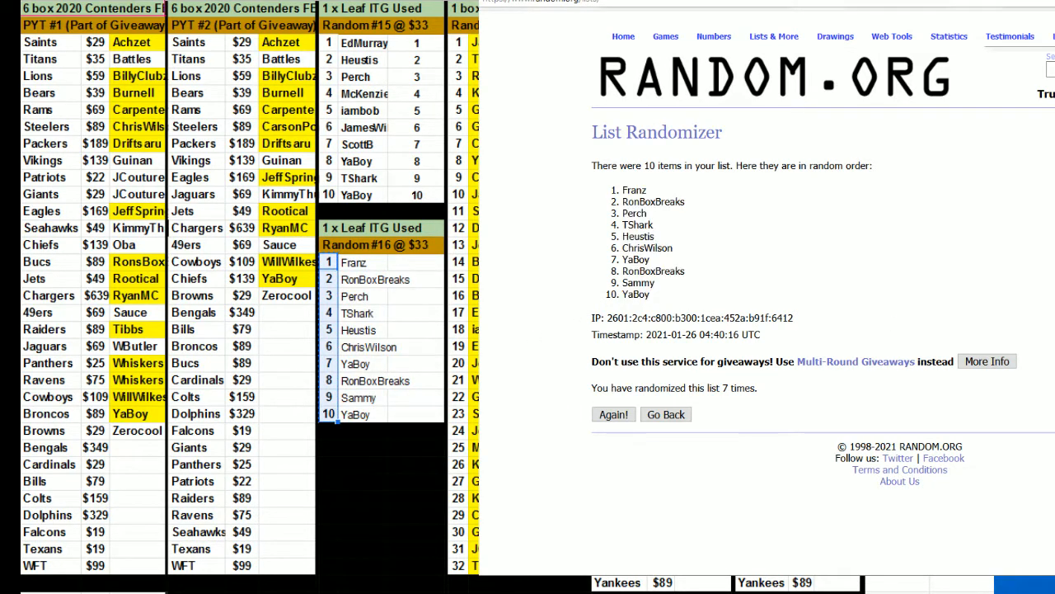
# Shuffle the numbers 1 to 10 seven times to pair with the Random #16 names.
pyautogui.click(666, 414)
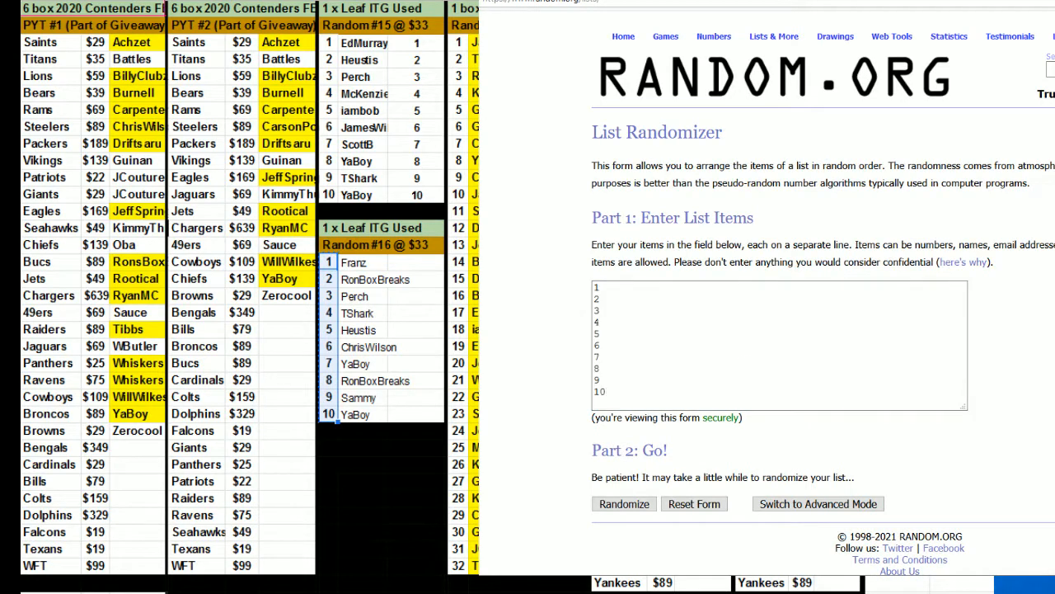
pyautogui.click(623, 505)
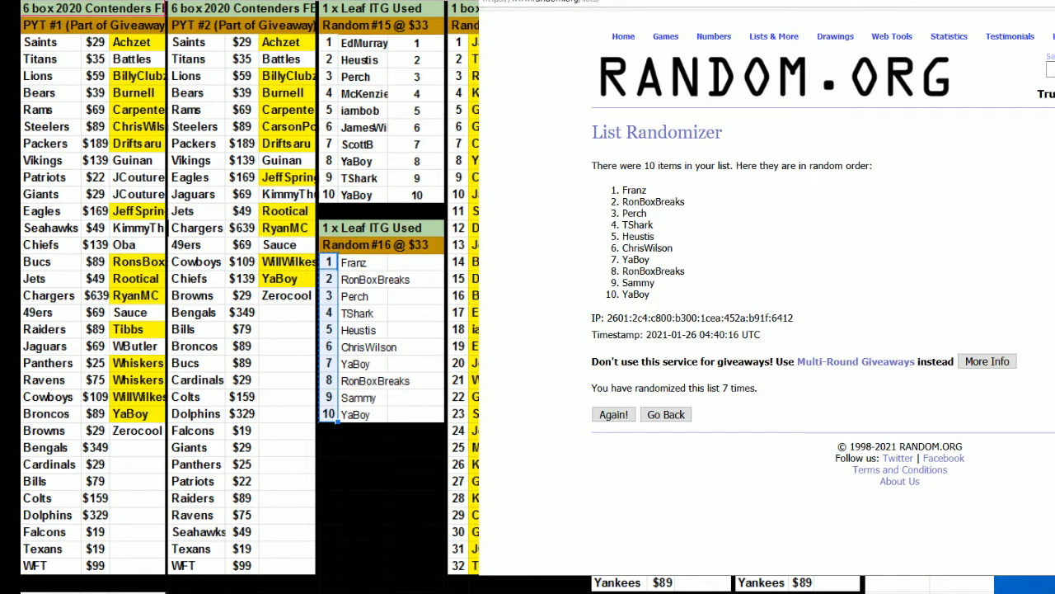
pyautogui.click(666, 414)
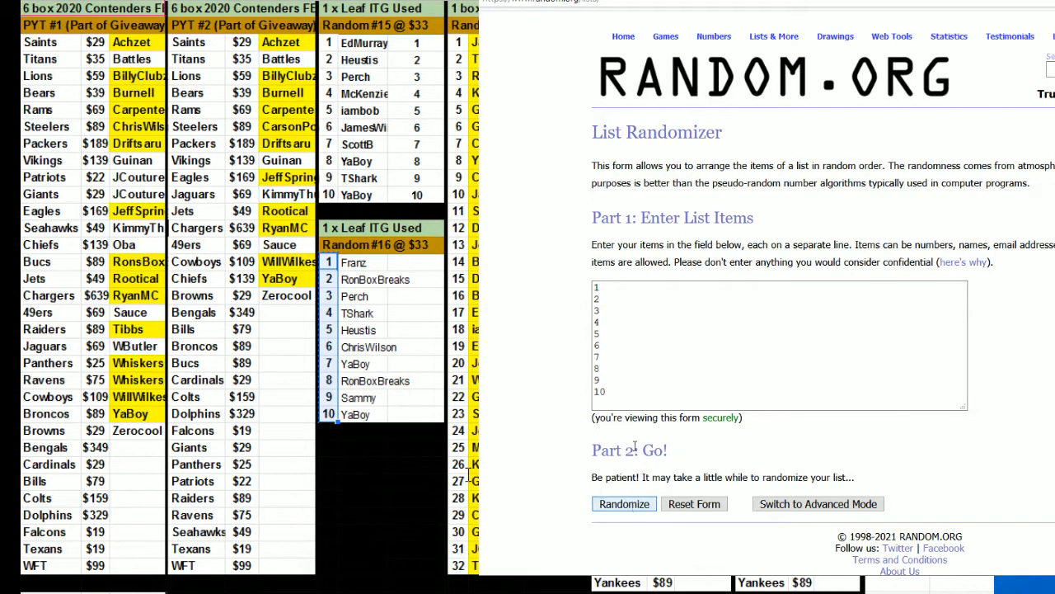
pyautogui.click(623, 505)
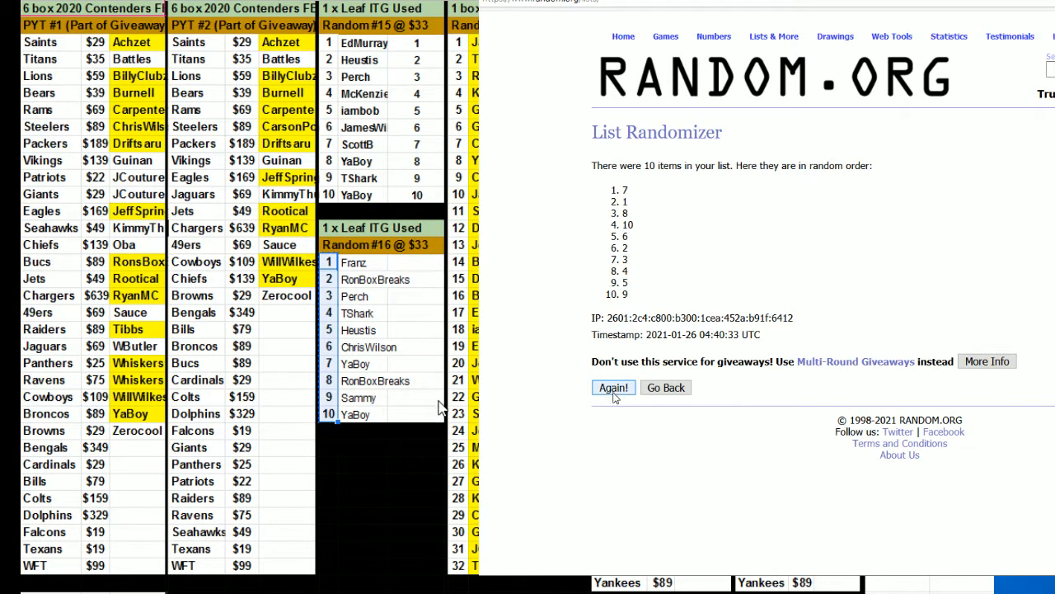
pyautogui.click(613, 388)
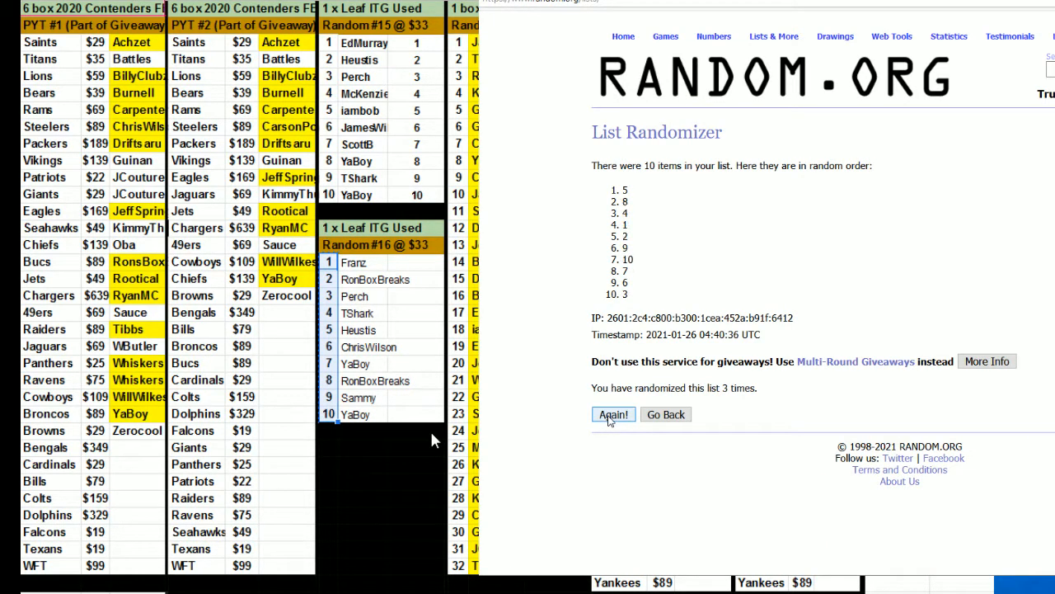
pyautogui.click(613, 413)
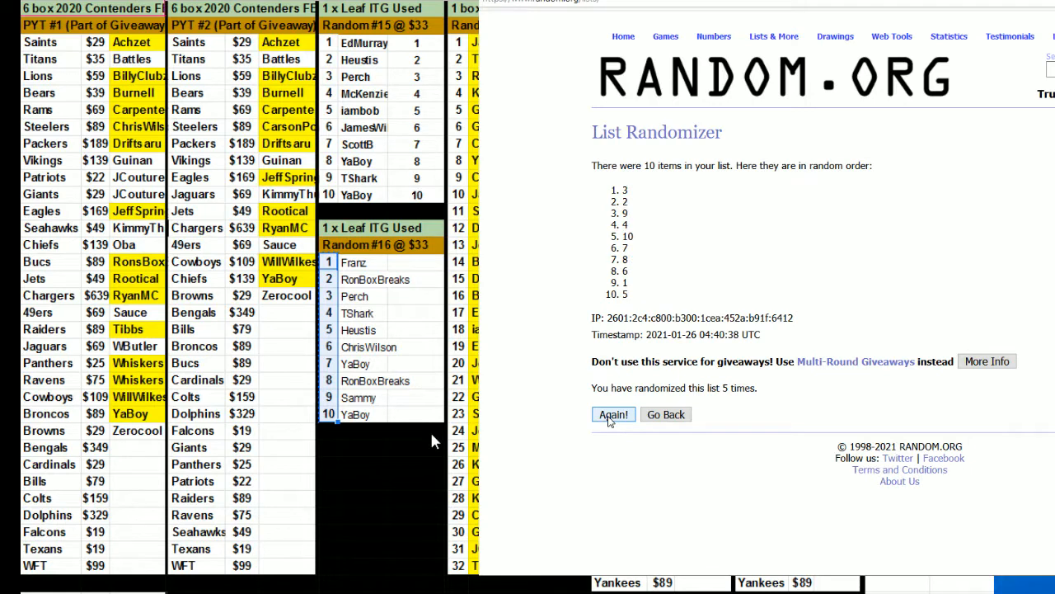
pyautogui.click(613, 414)
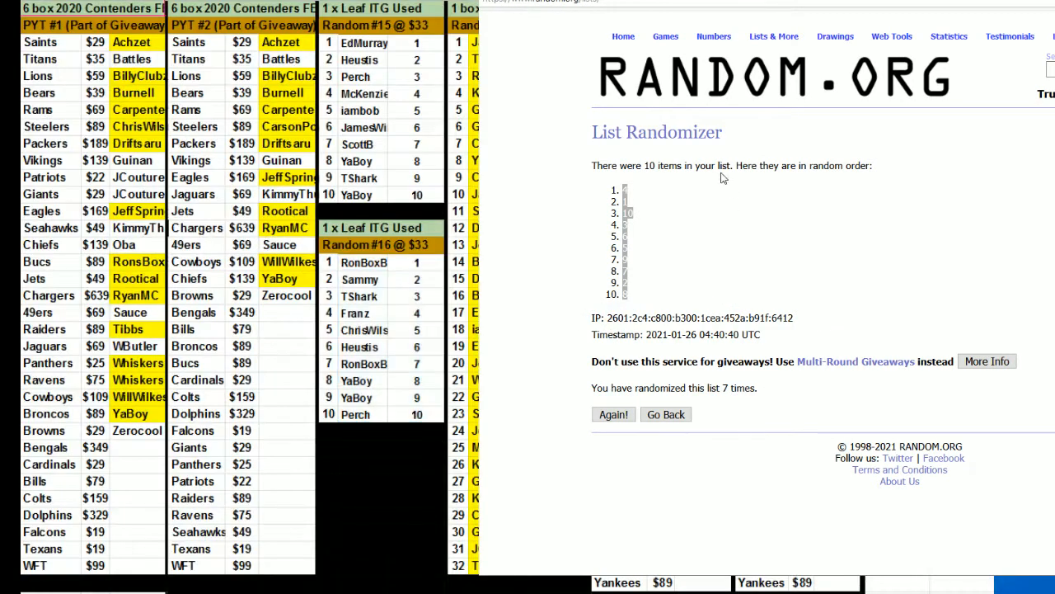
pyautogui.moveTo(758, 462)
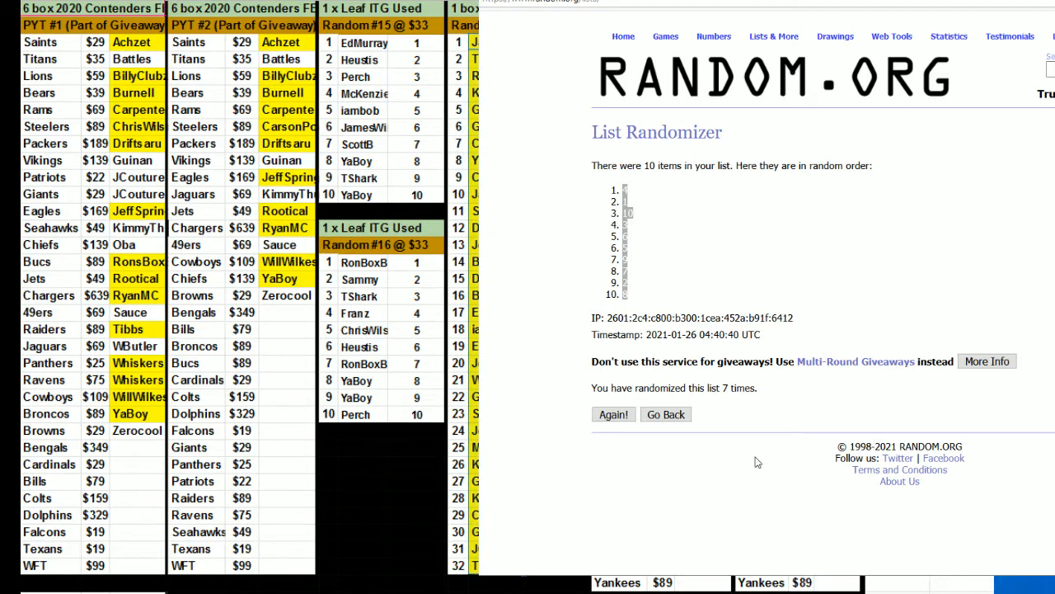
# Enter the 32 Honors team buyer names and shuffle them six times for the draw order.
pyautogui.click(667, 414)
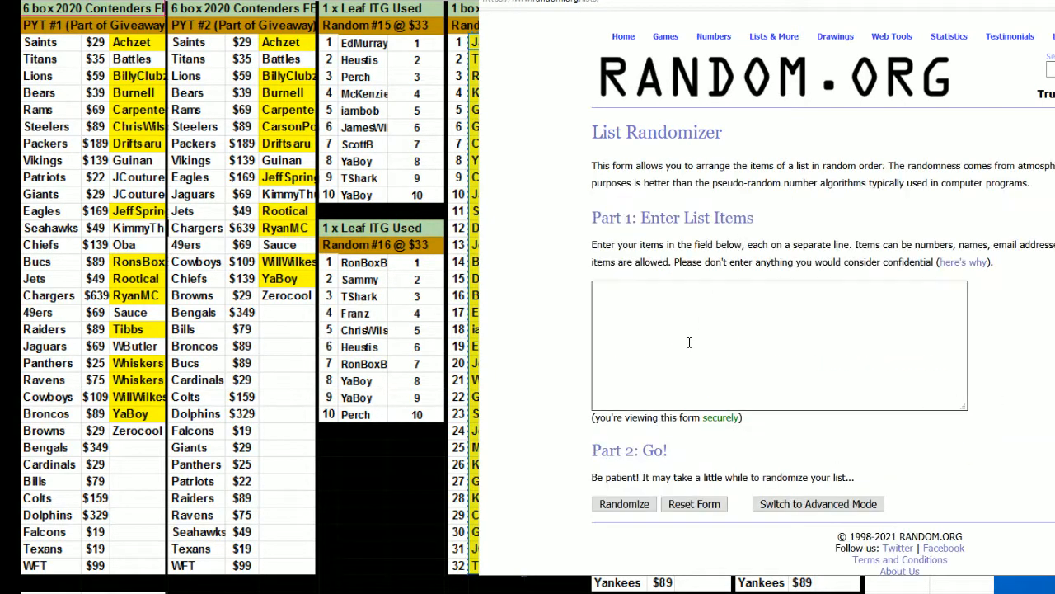
pyautogui.write('GG')
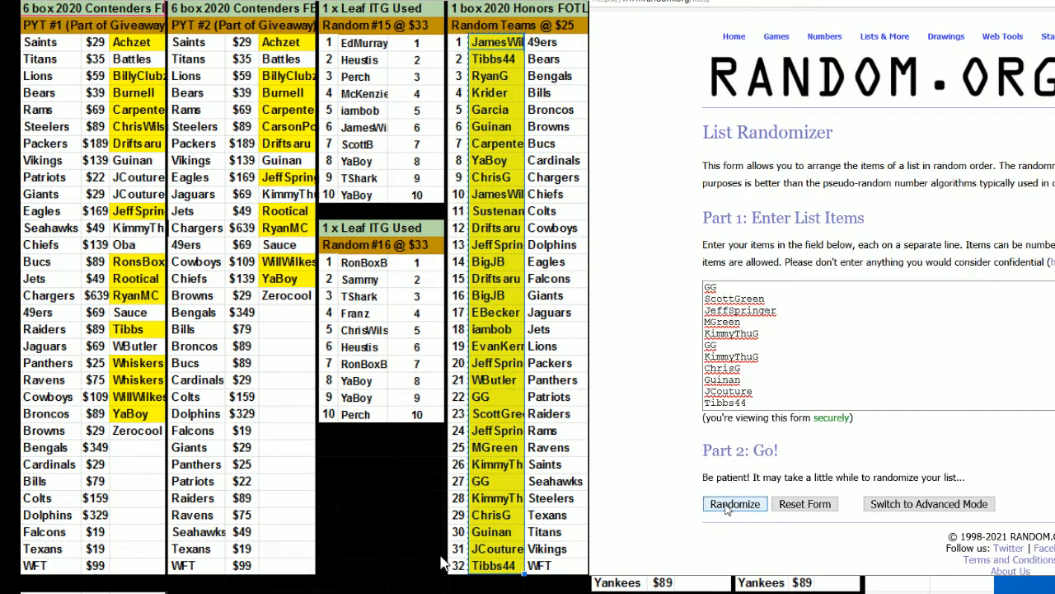
pyautogui.click(734, 505)
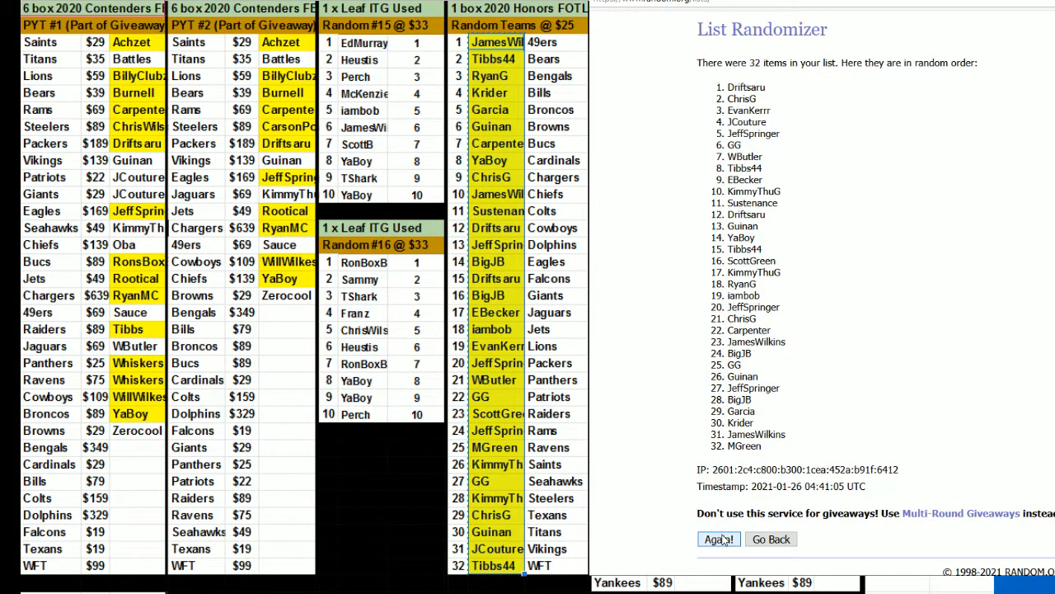
pyautogui.click(719, 538)
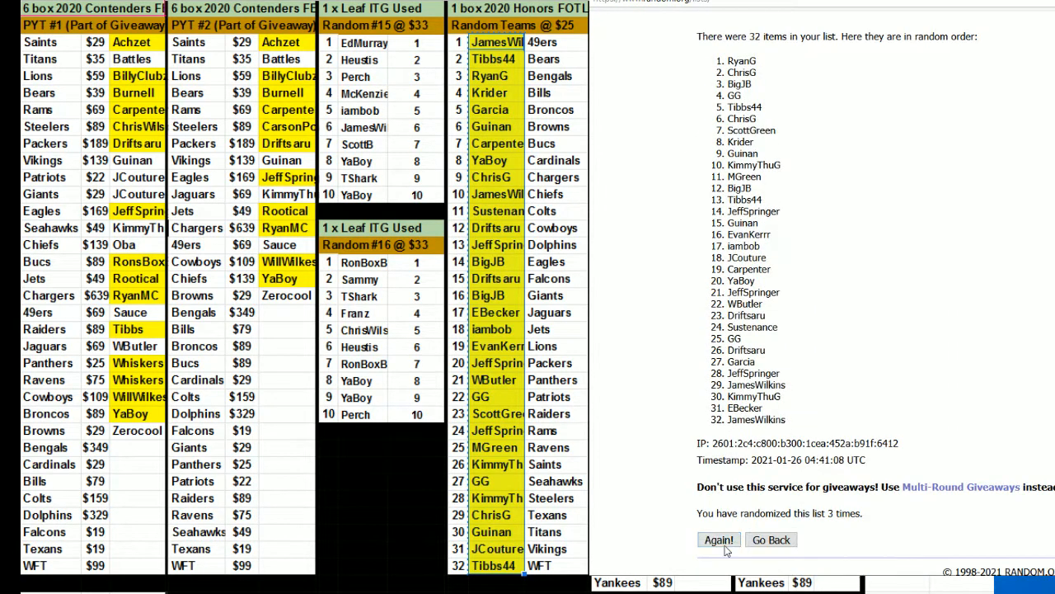
pyautogui.click(719, 539)
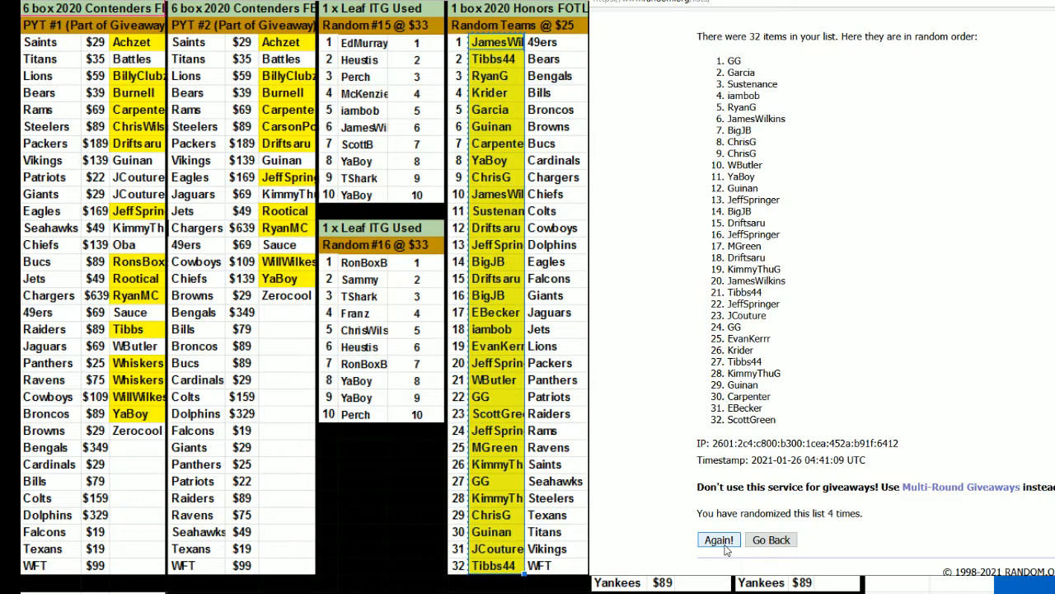
pyautogui.click(719, 539)
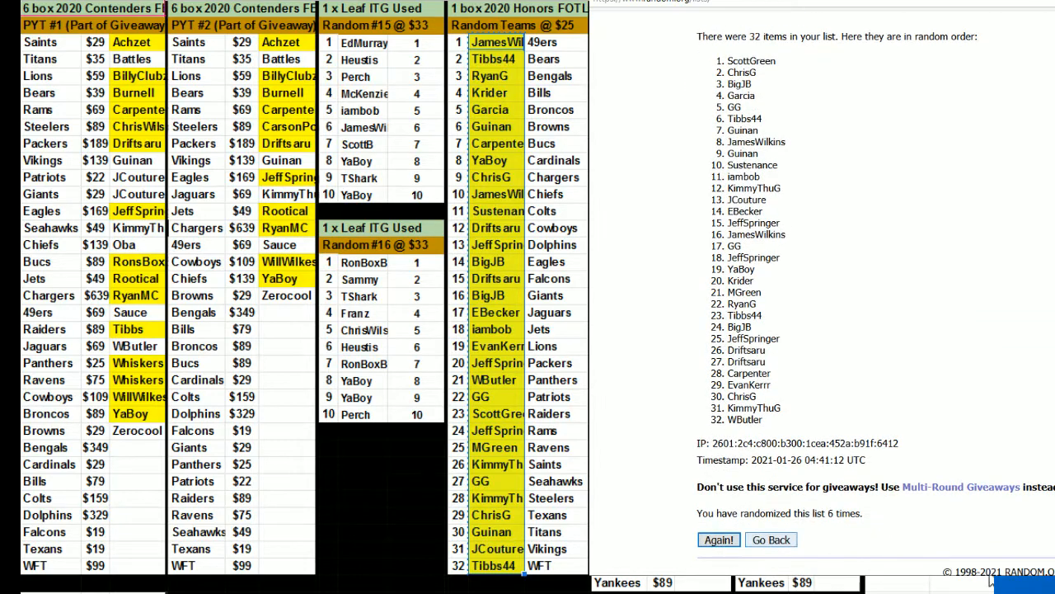
pyautogui.click(719, 539)
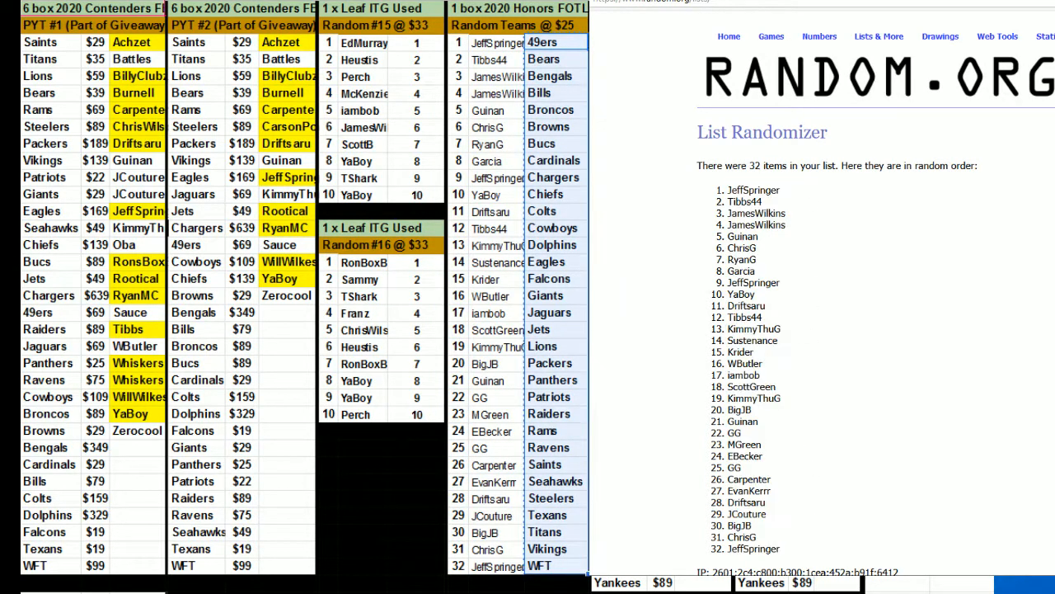
# Shuffle the list of 32 NFL team names six times for the final team order.
pyautogui.click(734, 503)
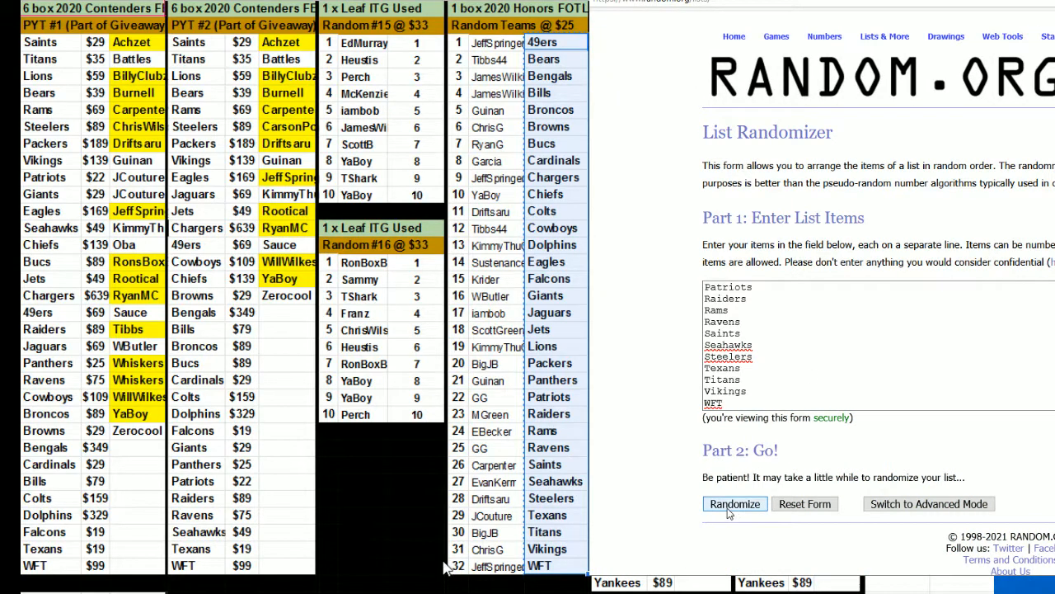
pyautogui.click(734, 505)
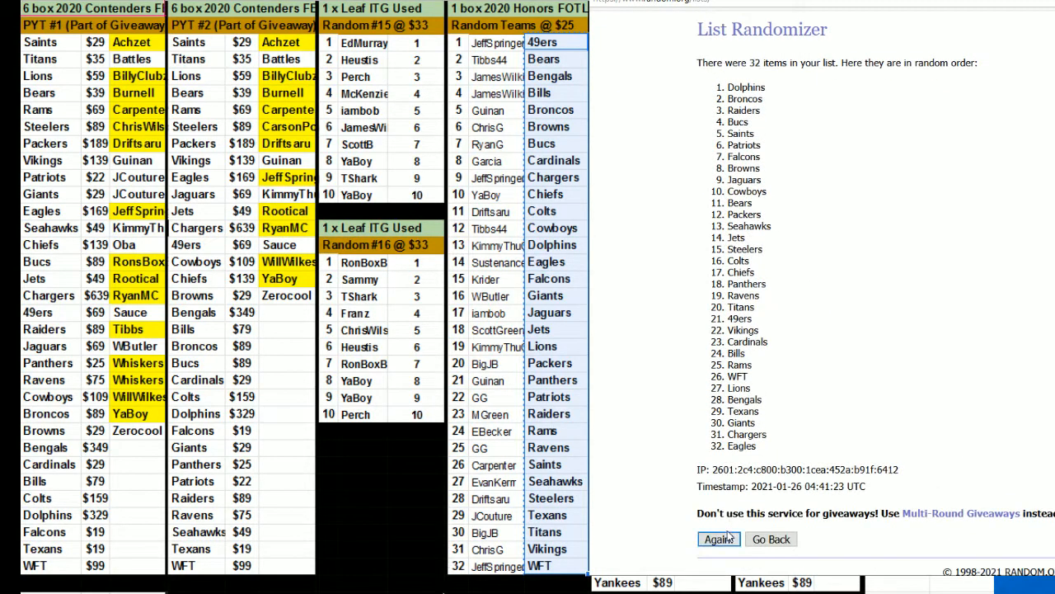
pyautogui.click(717, 539)
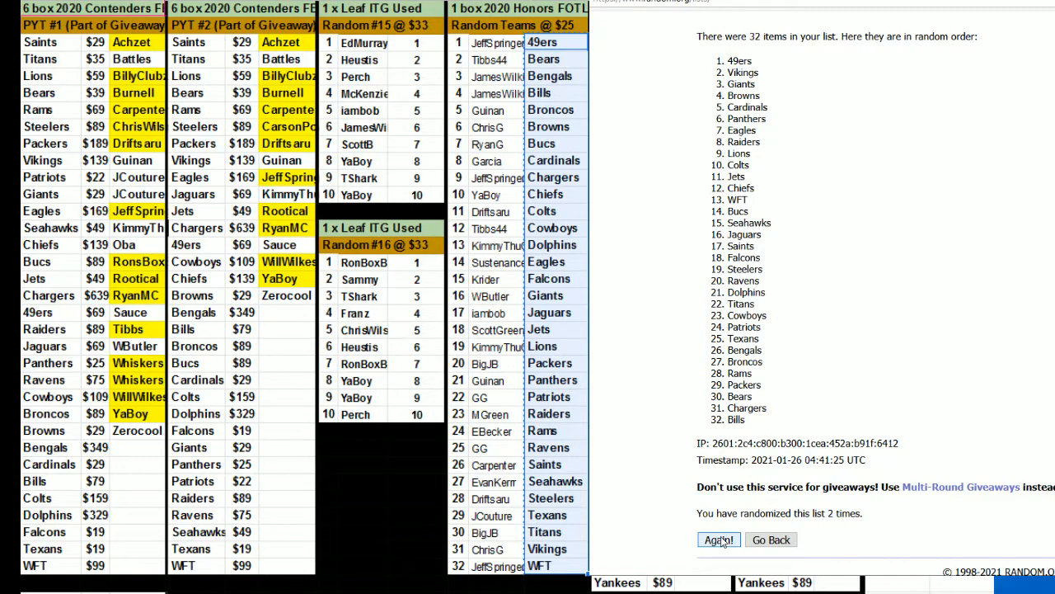
pyautogui.click(719, 540)
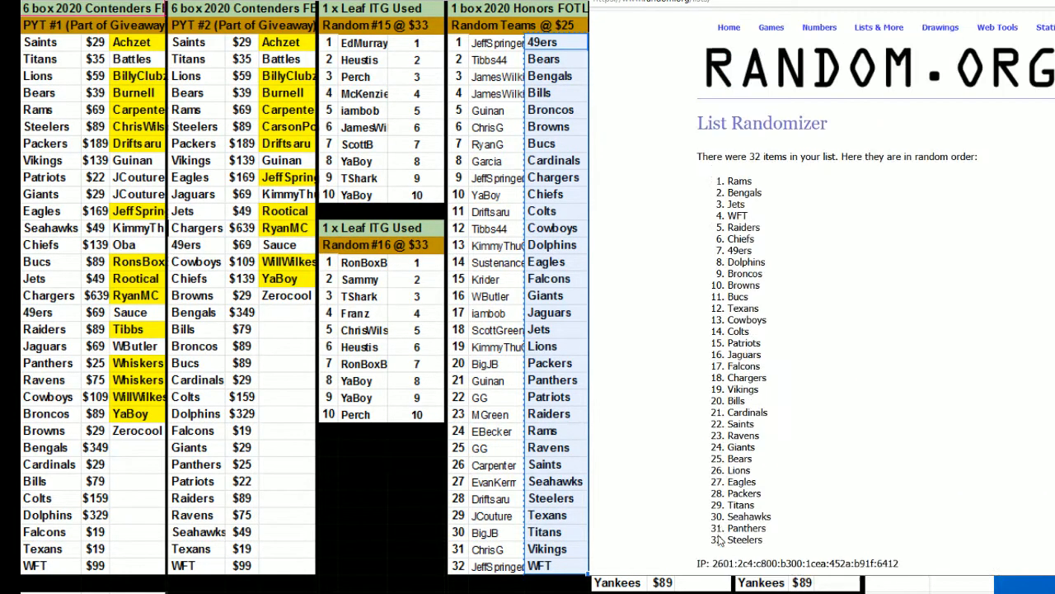
pyautogui.click(719, 539)
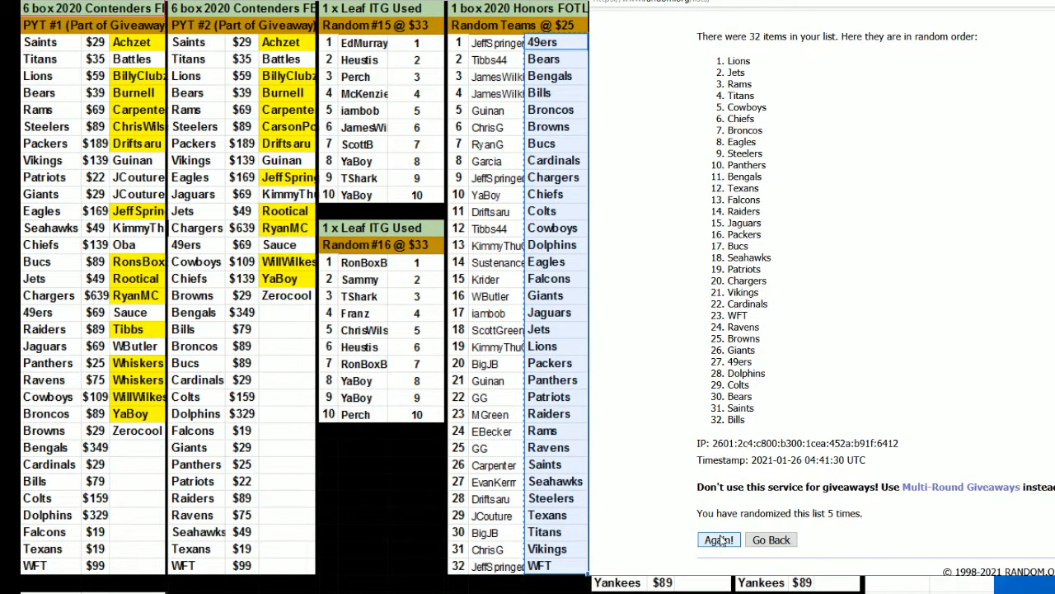
pyautogui.click(719, 539)
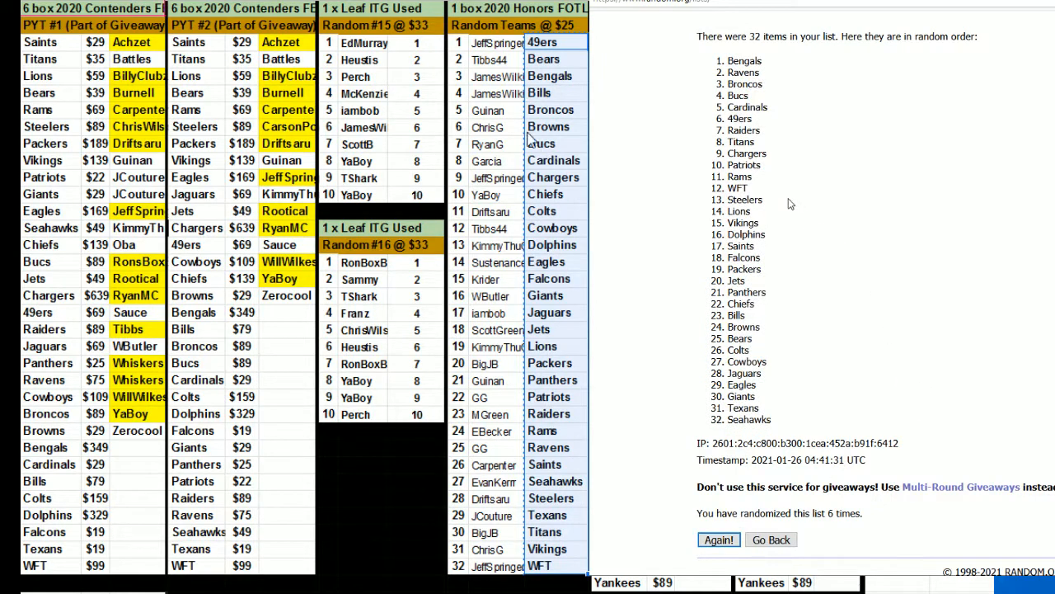
pyautogui.click(719, 539)
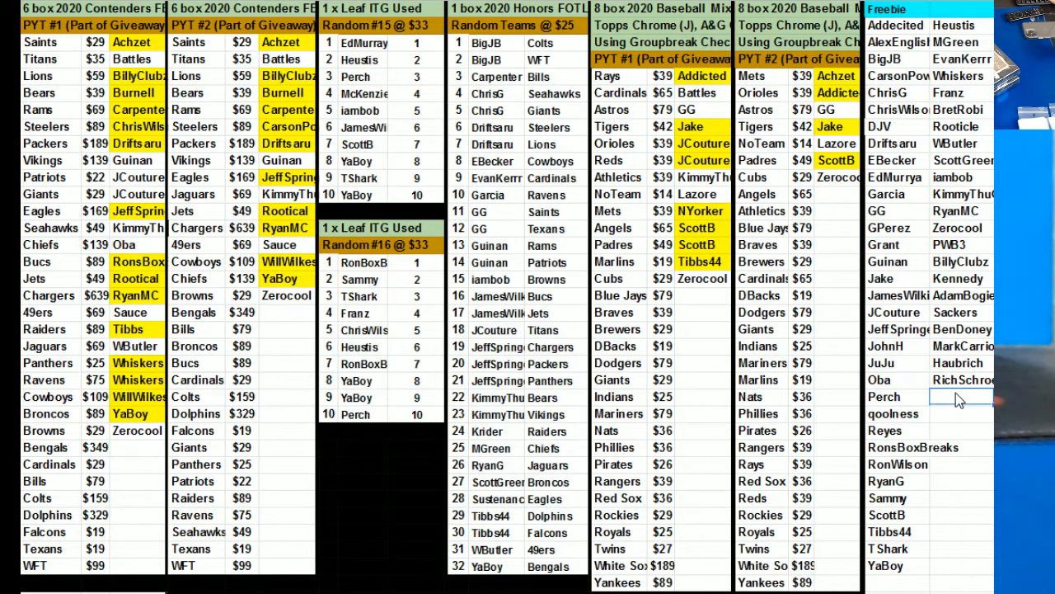
# Fill the Honors FOTL column so each participant name sits beside its randomized team.
pyautogui.write('Battles')
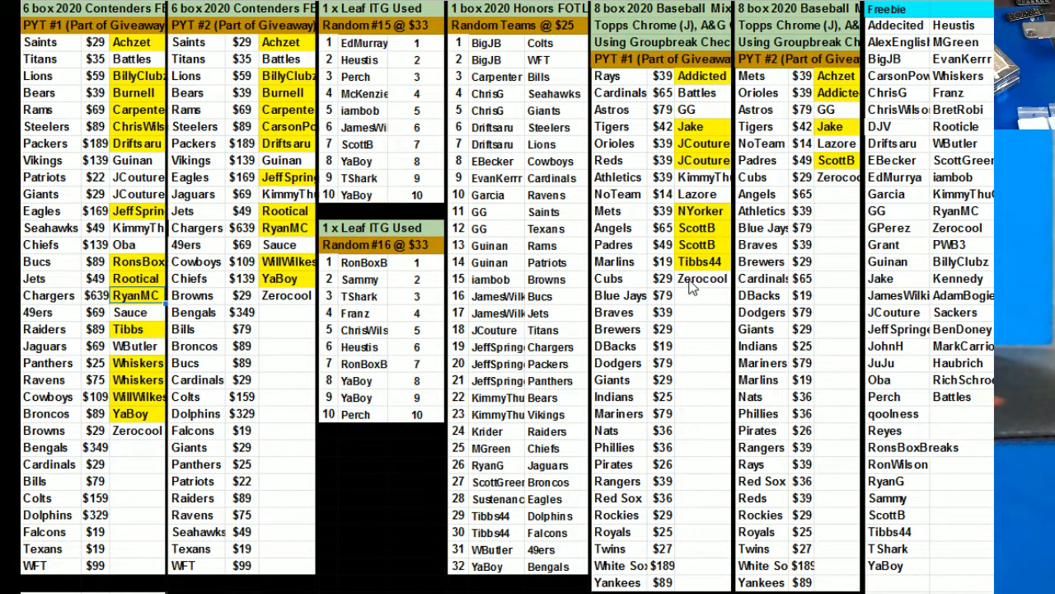
pyautogui.moveTo(739, 246)
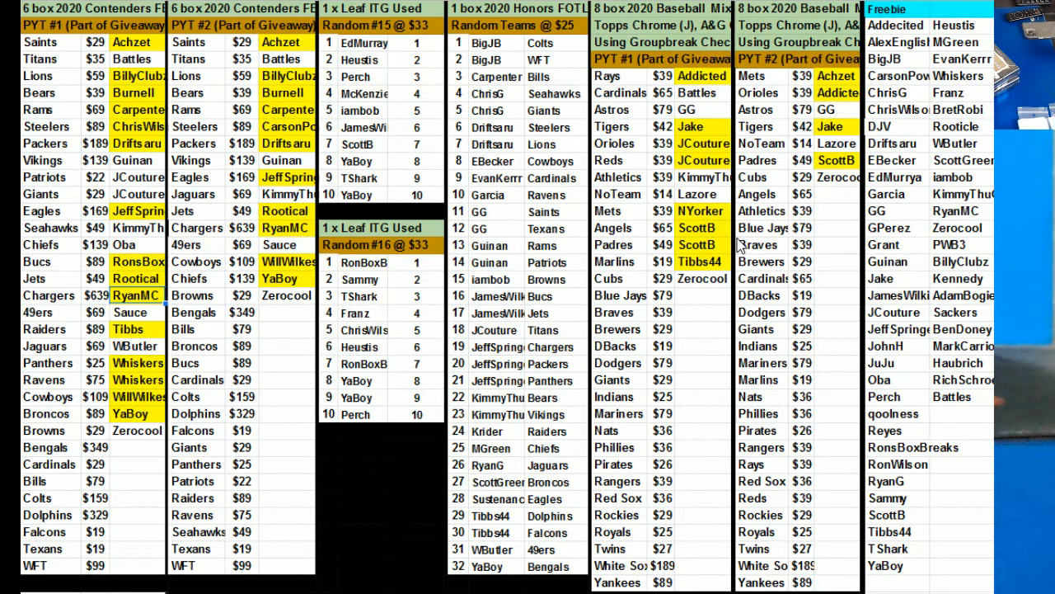
pyautogui.moveTo(462, 465)
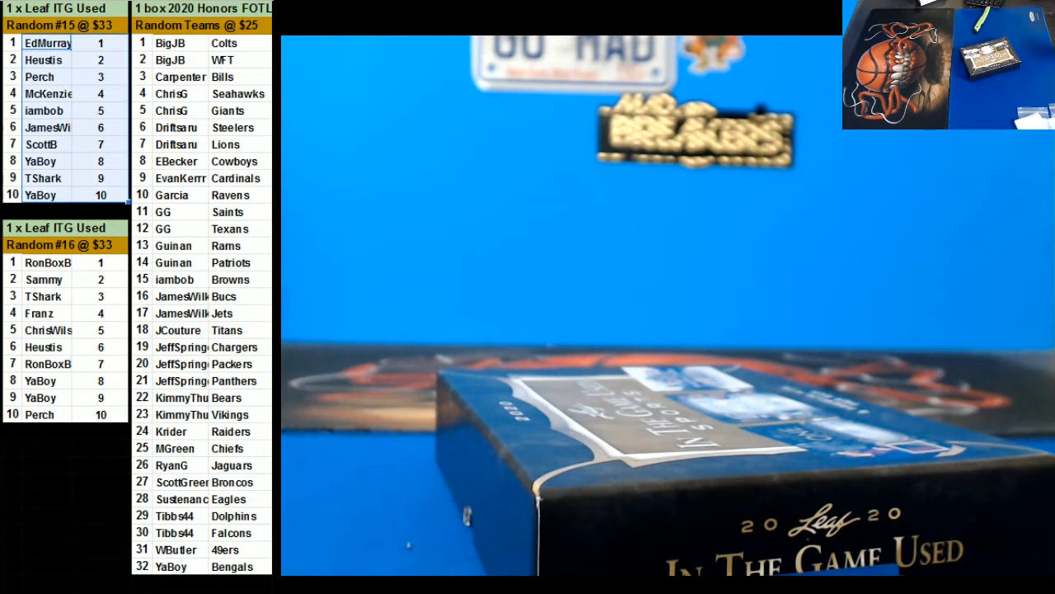
pyautogui.click(248, 25)
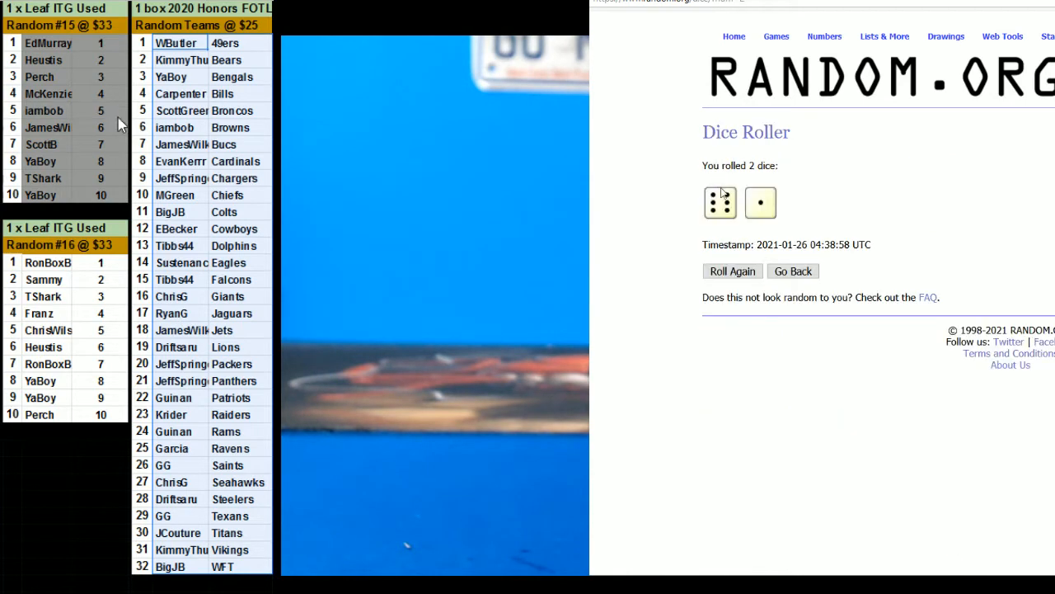
# Shuffle the six Random #15 names seven times, ending with McKenzie first and Perch last.
pyautogui.click(791, 270)
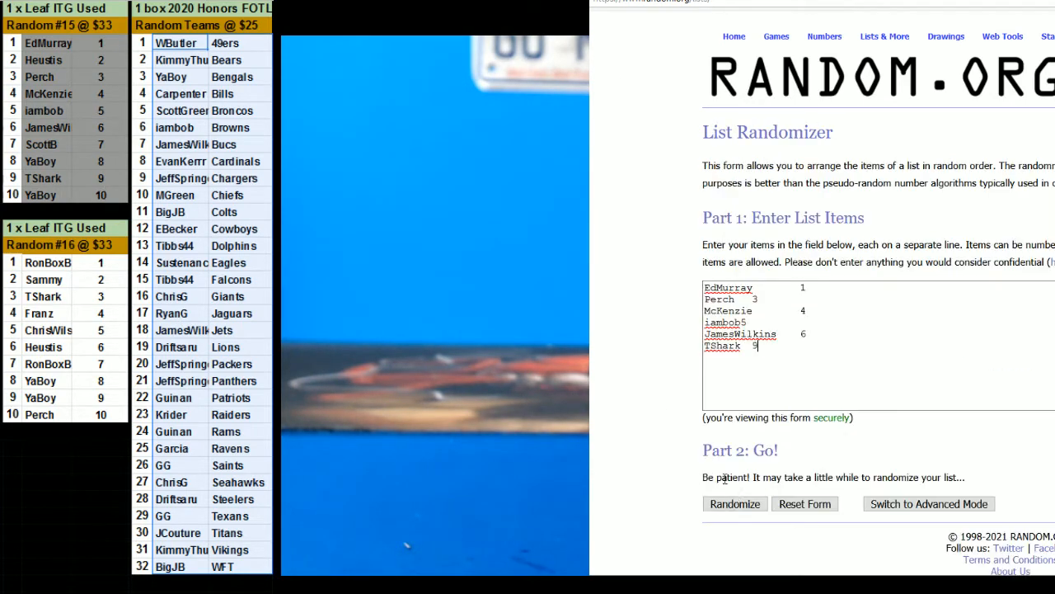
pyautogui.click(733, 504)
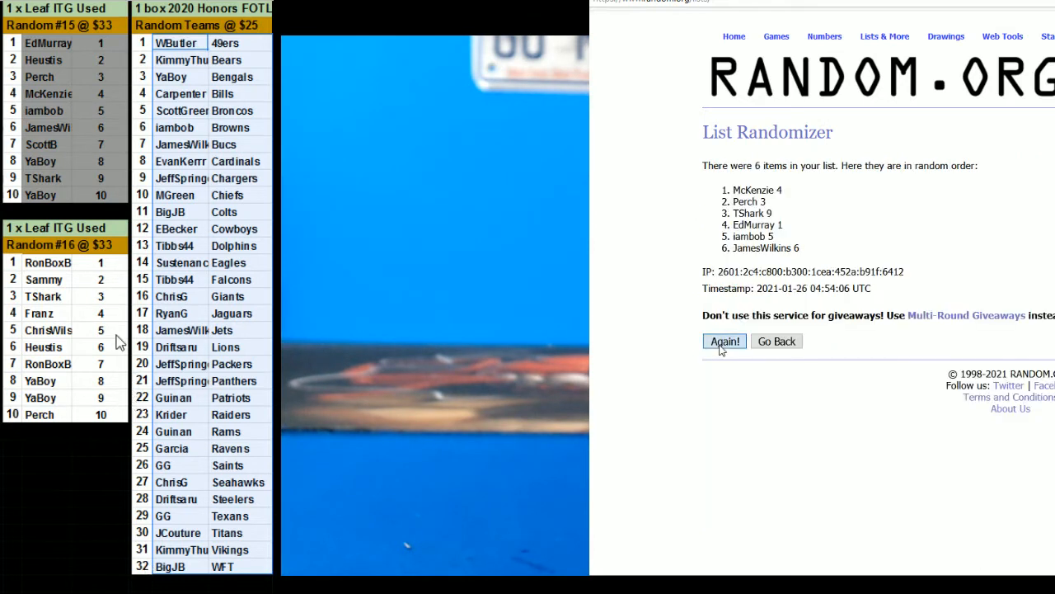
pyautogui.click(724, 340)
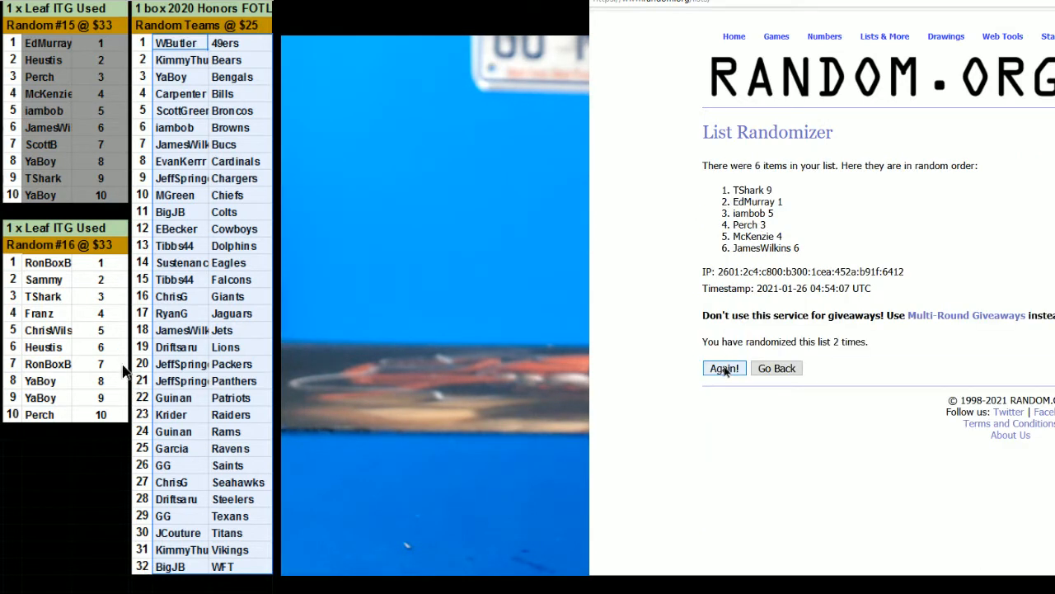
pyautogui.click(724, 368)
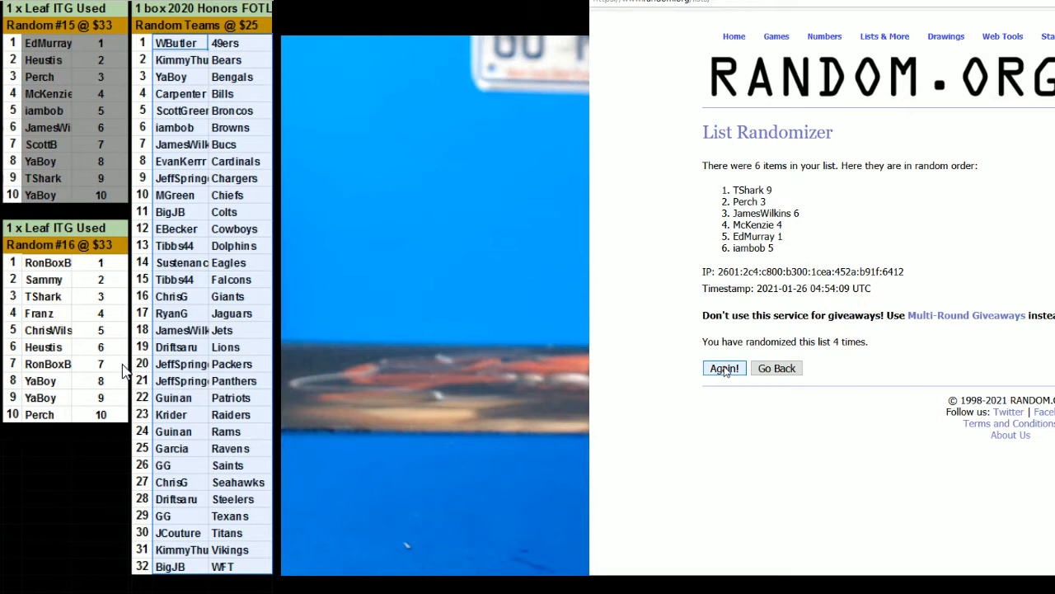
pyautogui.click(723, 368)
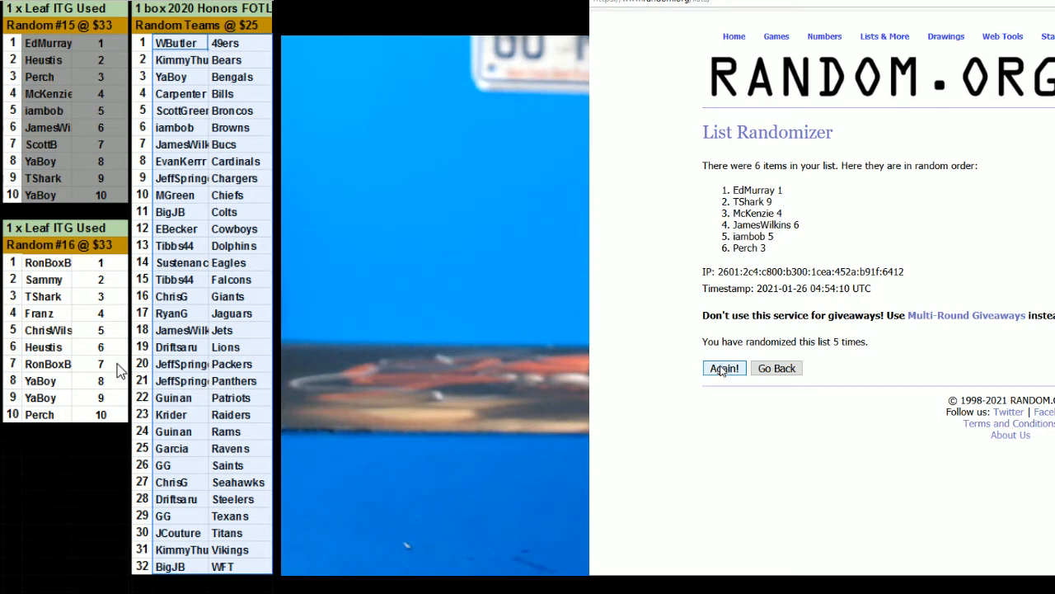
pyautogui.click(724, 368)
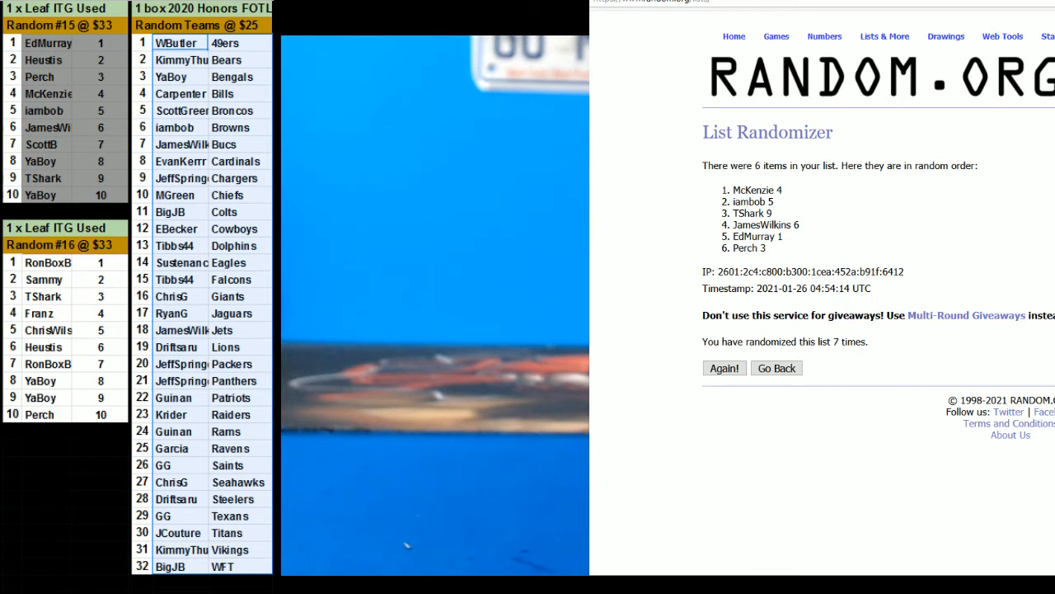
pyautogui.click(775, 368)
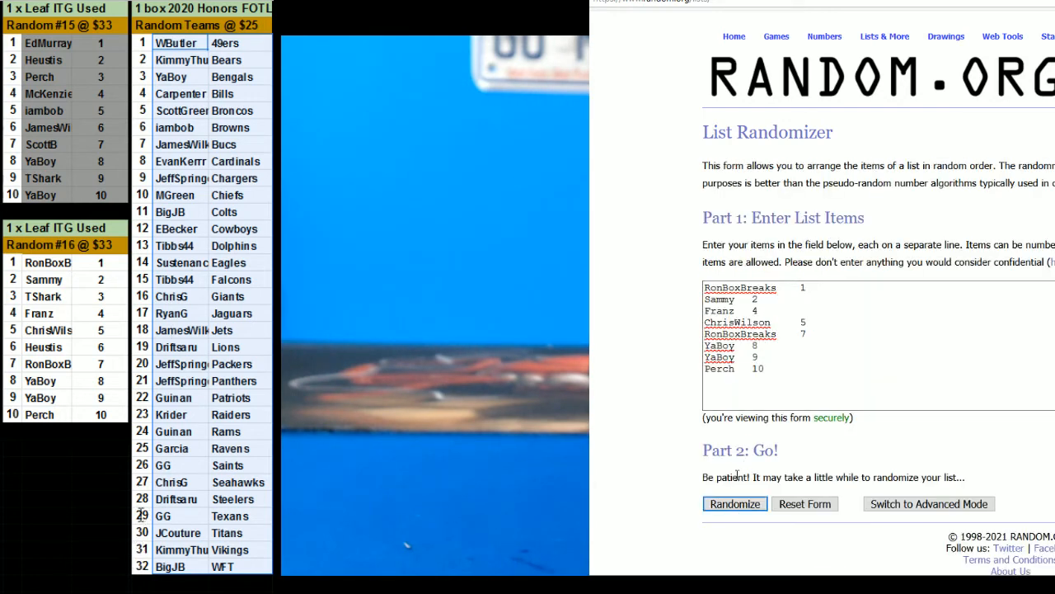
pyautogui.click(734, 504)
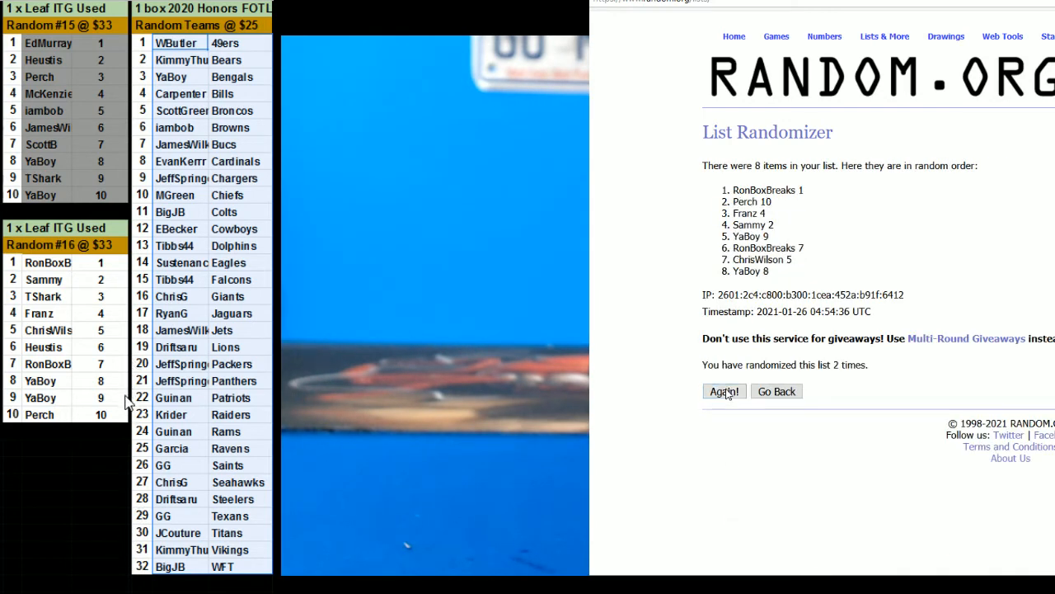
pyautogui.click(724, 391)
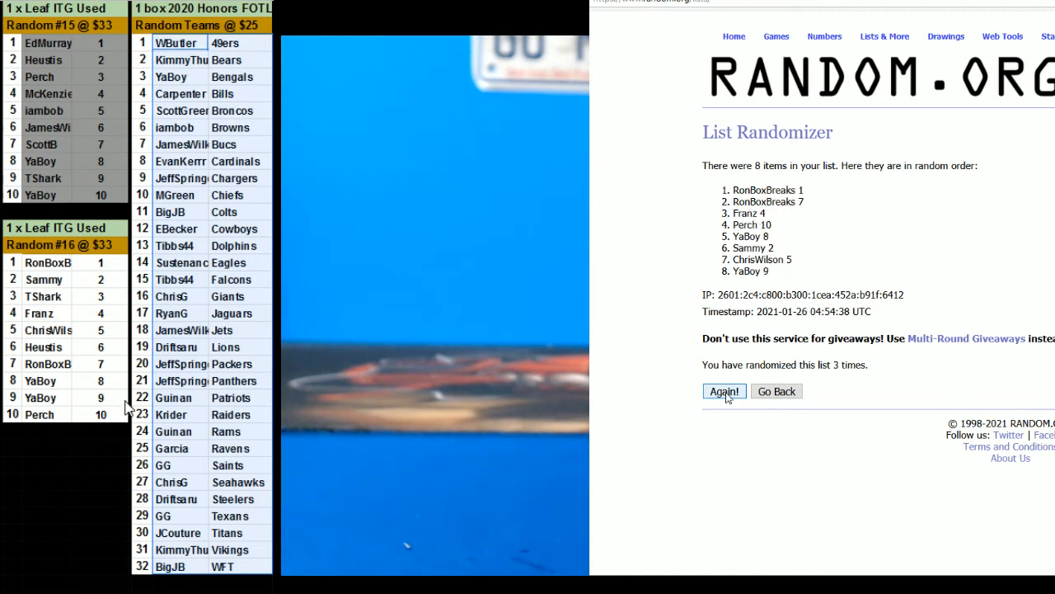
pyautogui.click(722, 391)
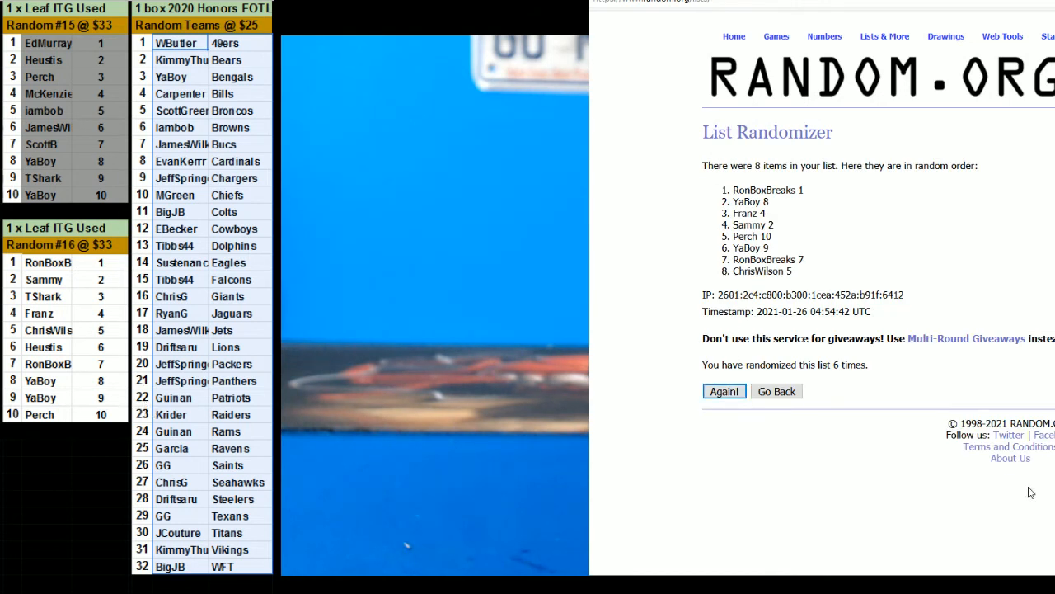
pyautogui.click(724, 391)
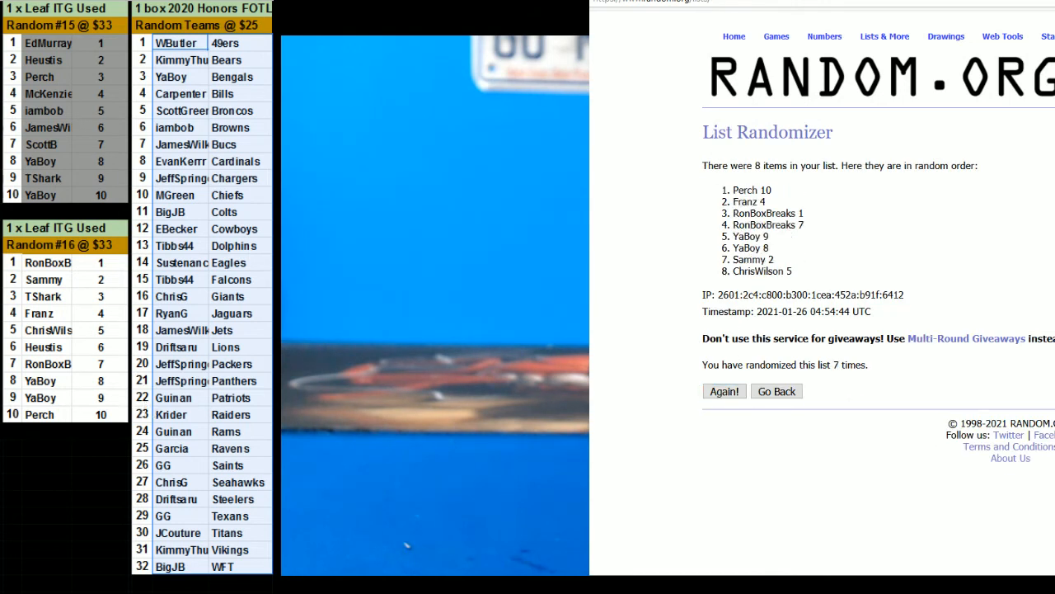